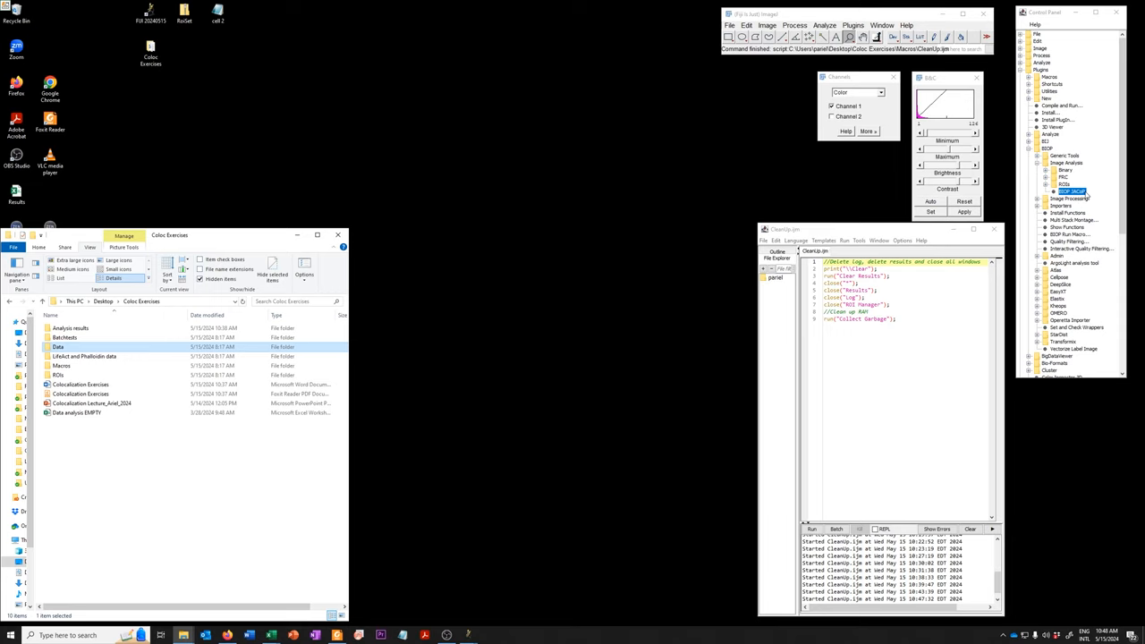
# - Enter Batchtests > 2D data, preview the third image in Fiji, then close it
pyautogui.click(59, 347)
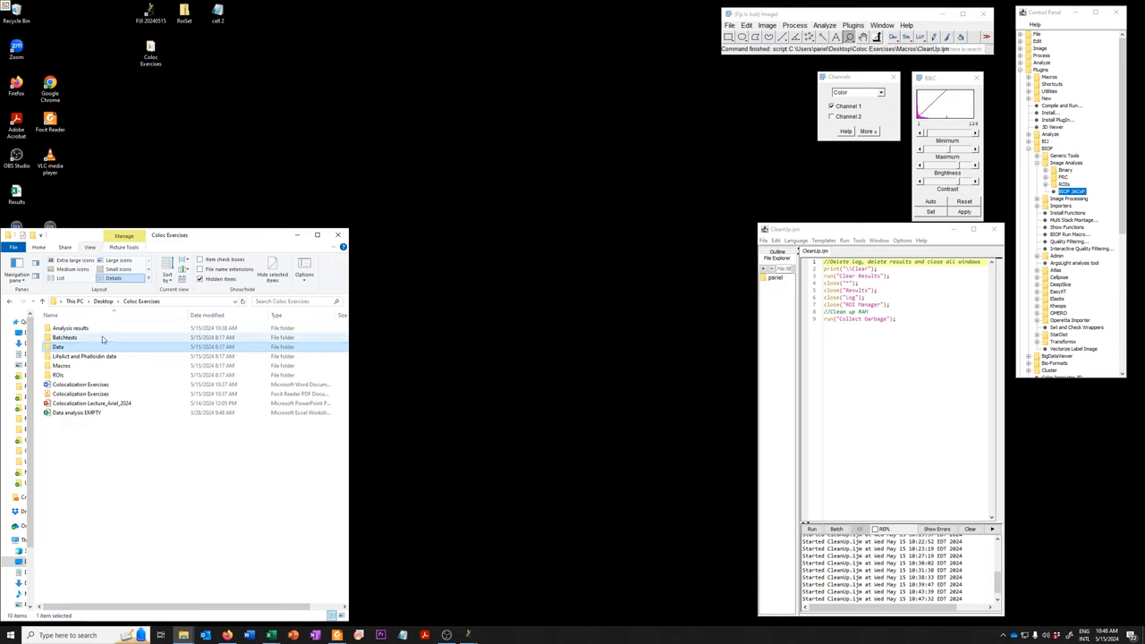
pyautogui.doubleClick(64, 337)
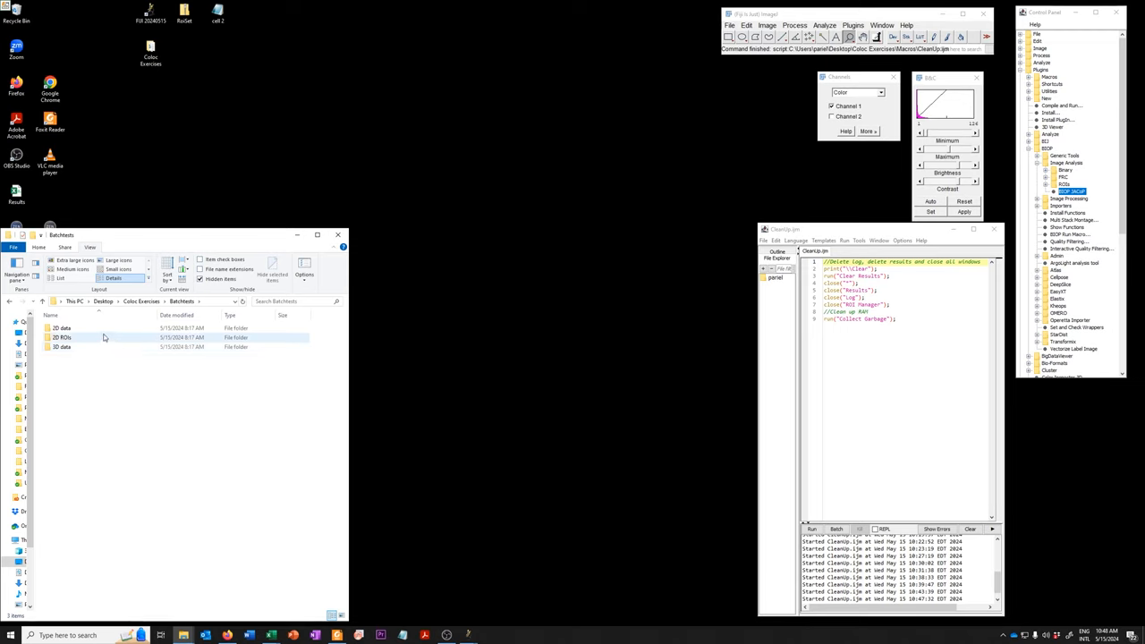
pyautogui.doubleClick(61, 327)
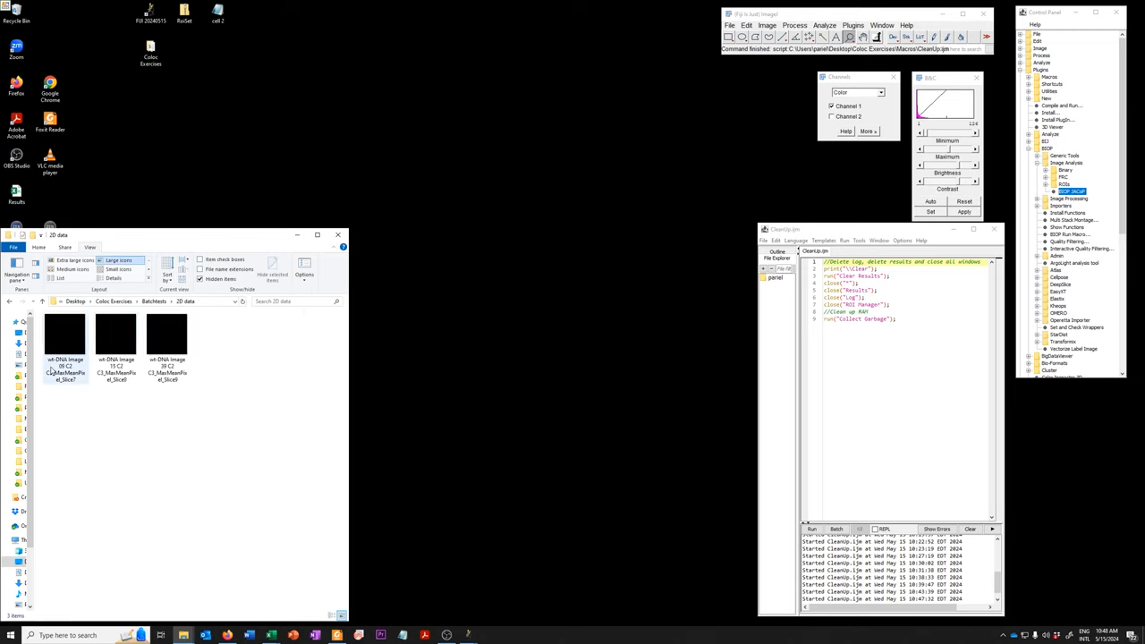
pyautogui.click(167, 335)
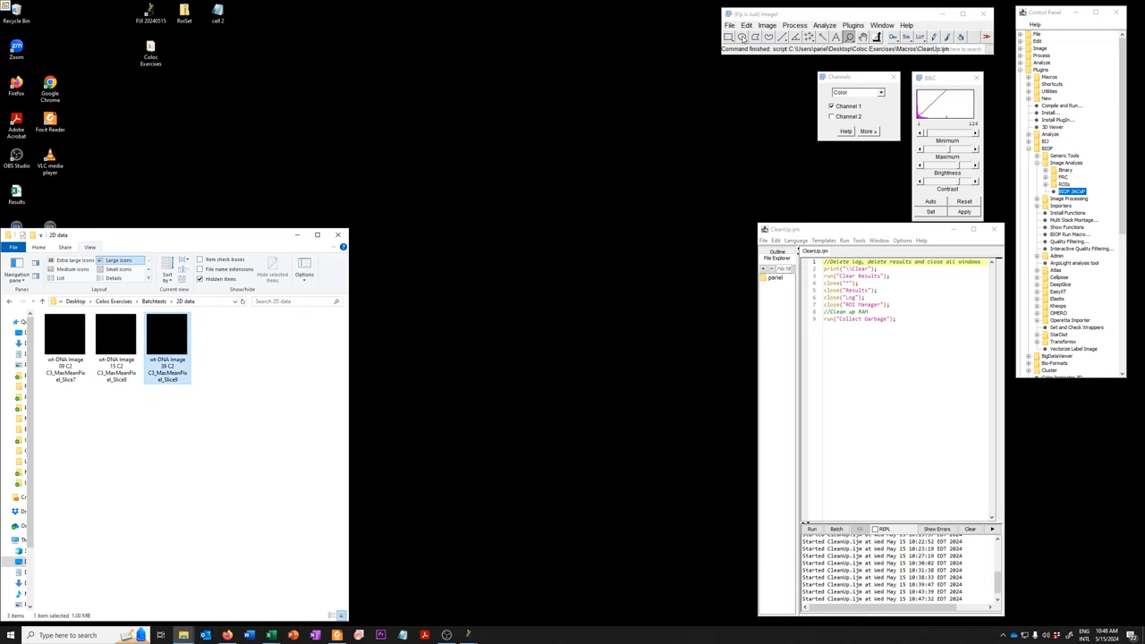
pyautogui.doubleClick(167, 335)
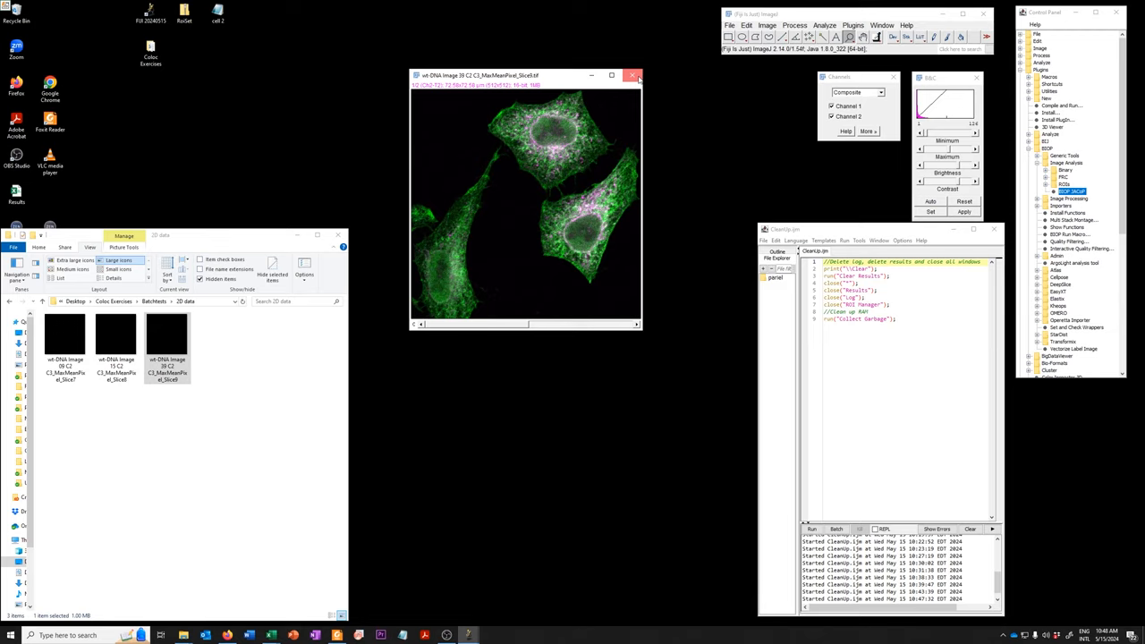
pyautogui.click(634, 75)
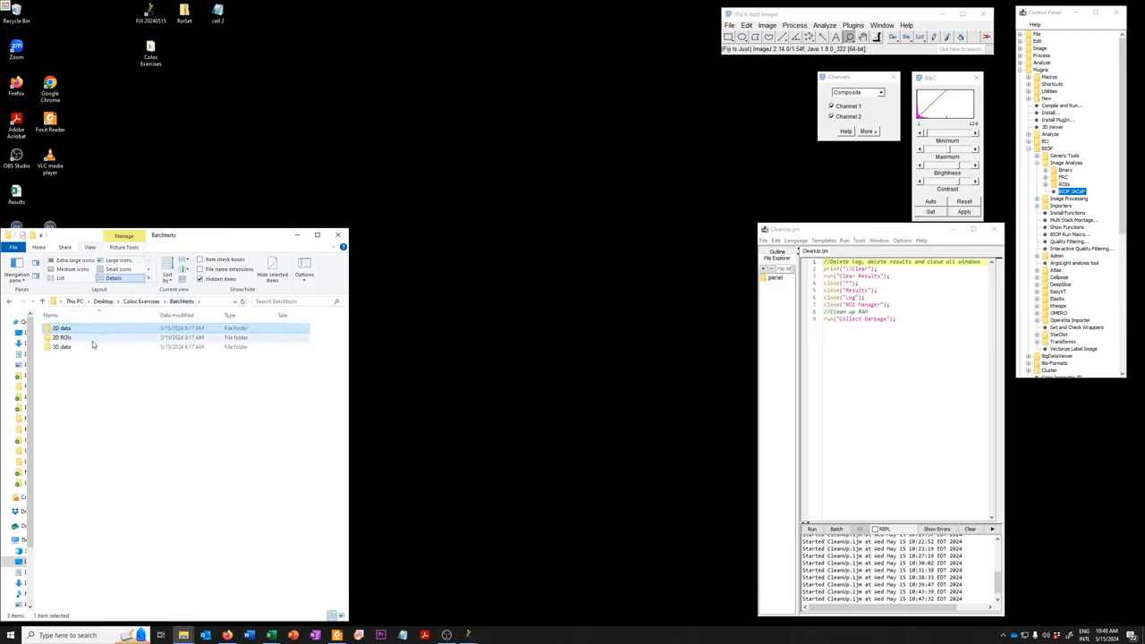
# - Load the first 2D ROIs zip with its image, then delete all outlines from ROI Manager
pyautogui.click(63, 337)
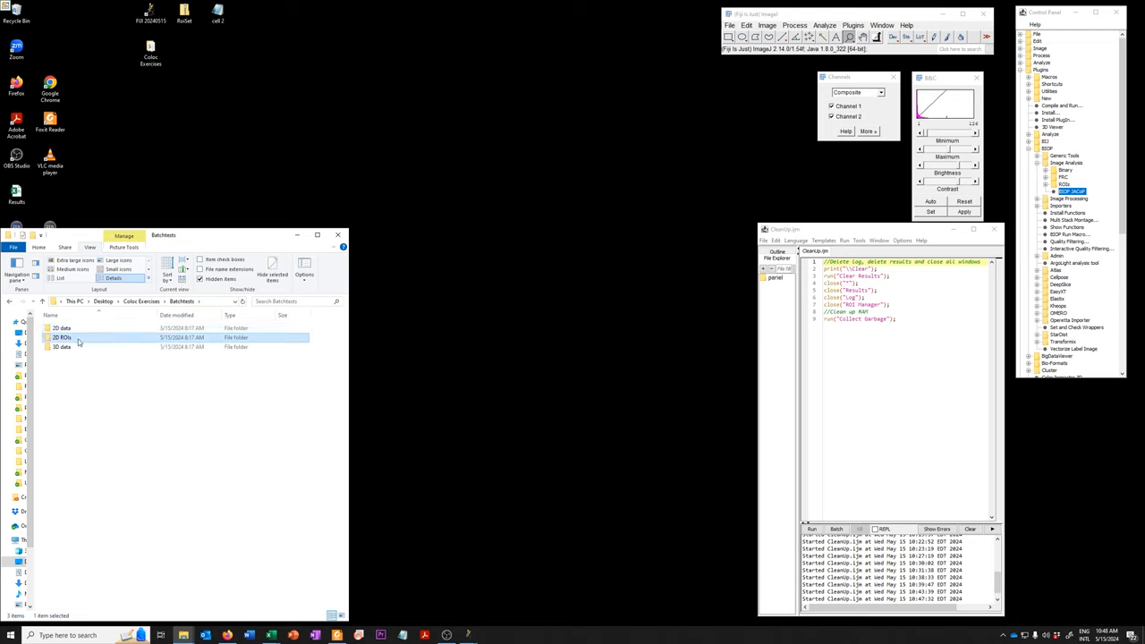
pyautogui.doubleClick(62, 337)
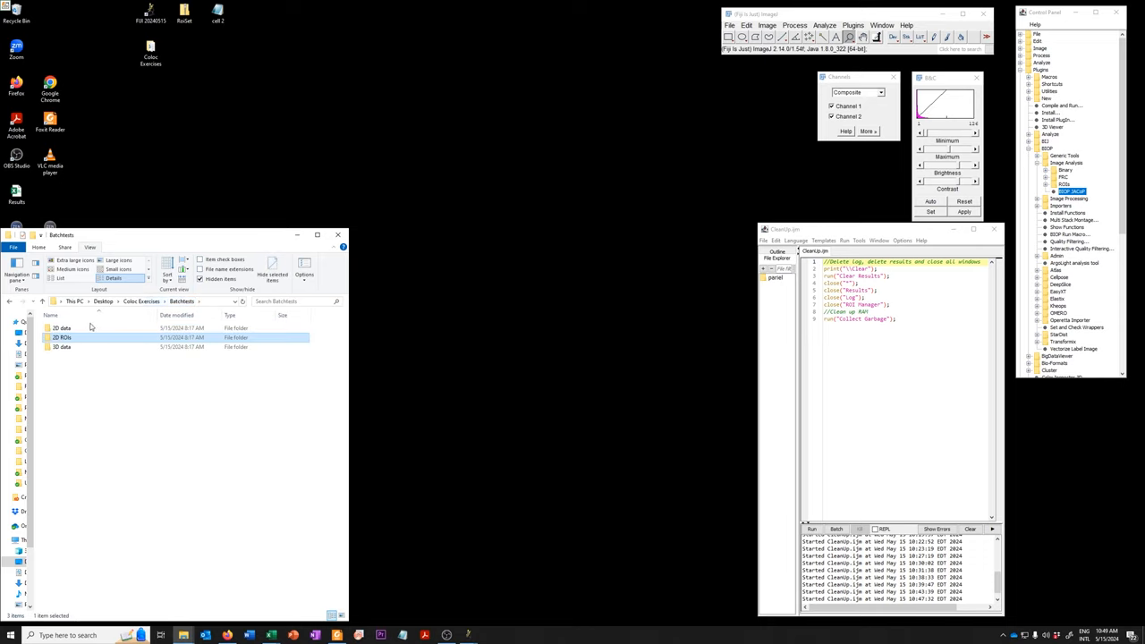
pyautogui.doubleClick(61, 337)
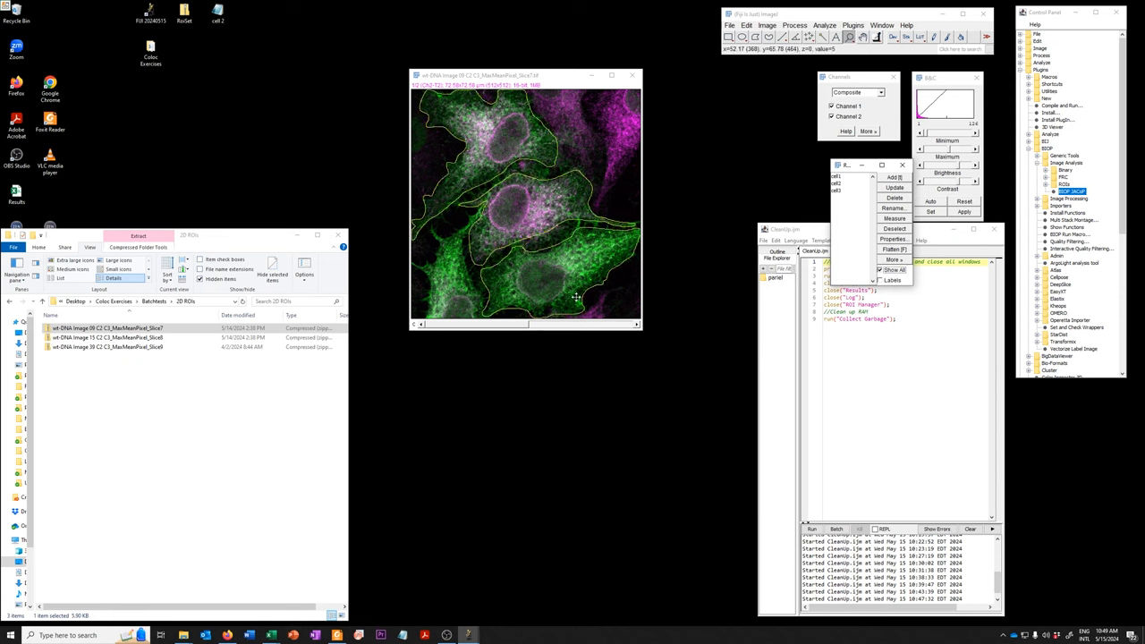
pyautogui.click(894, 197)
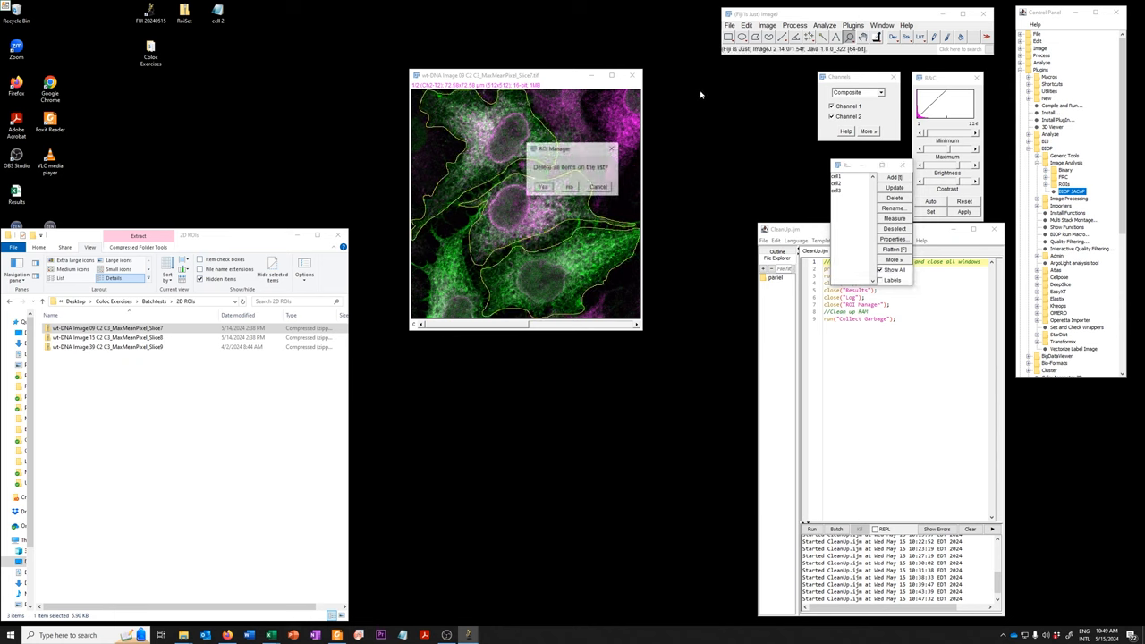
pyautogui.click(542, 186)
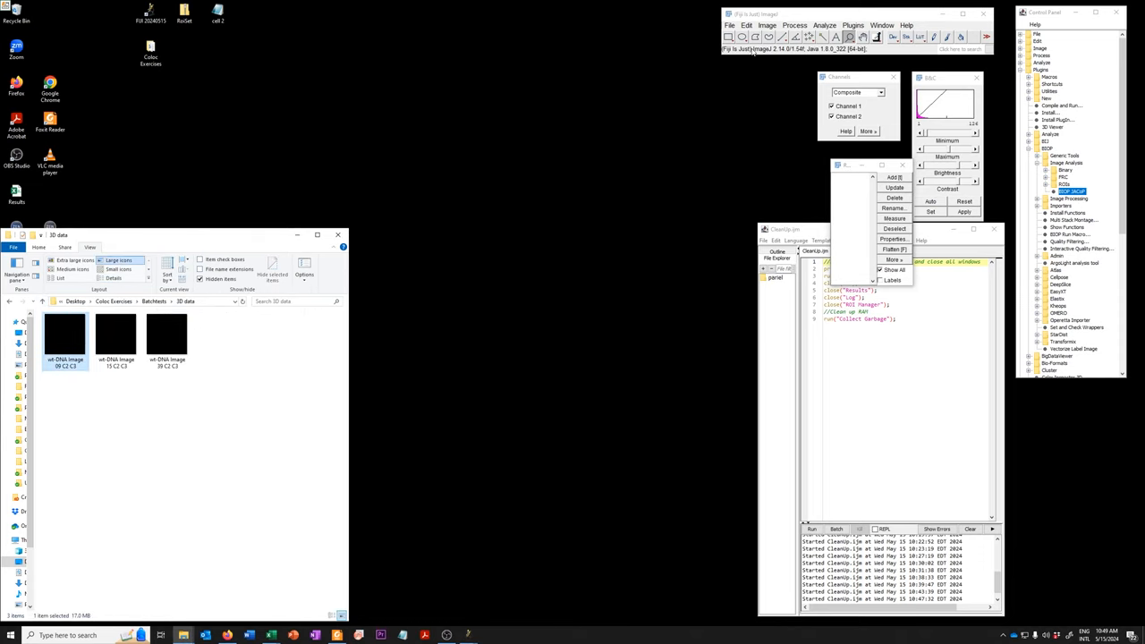
pyautogui.doubleClick(65, 335)
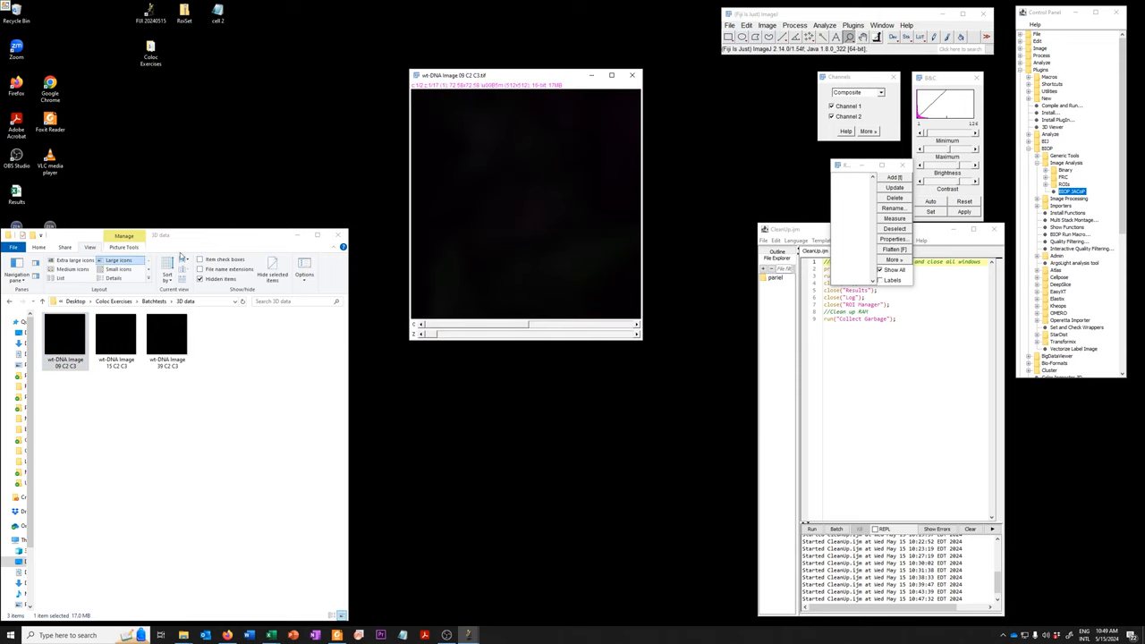
pyautogui.click(115, 335)
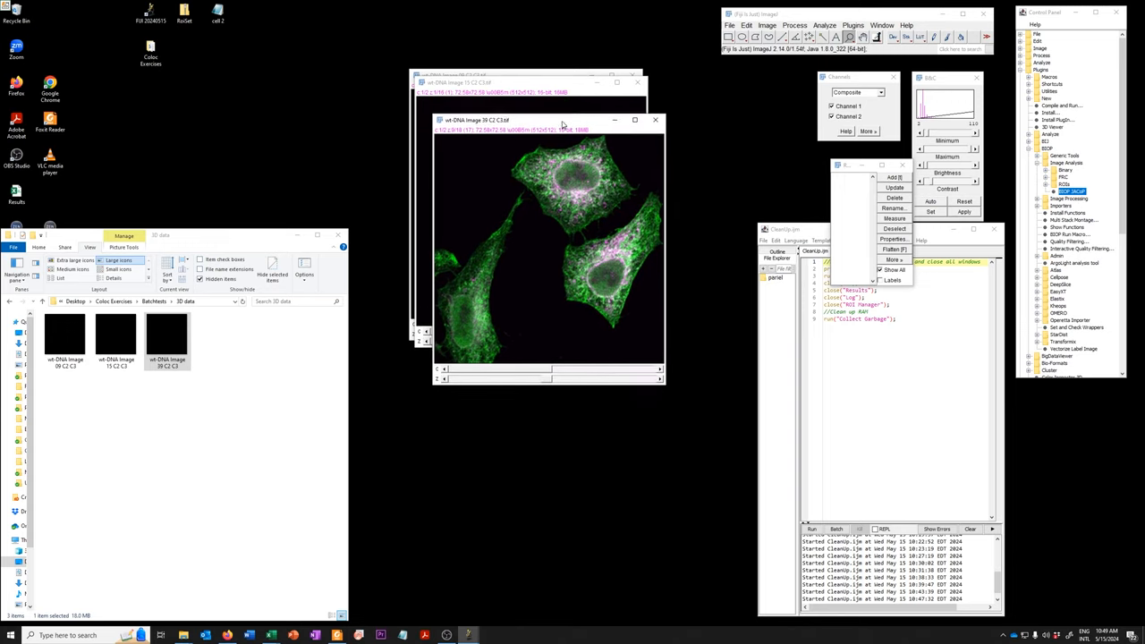
pyautogui.click(654, 120)
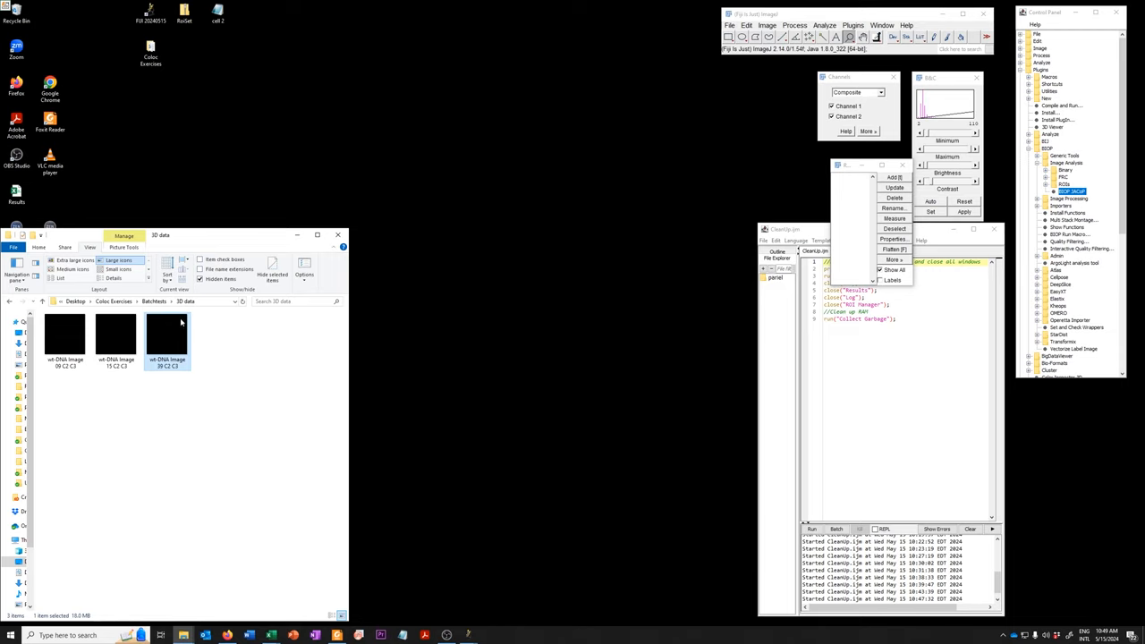
pyautogui.moveTo(165, 308)
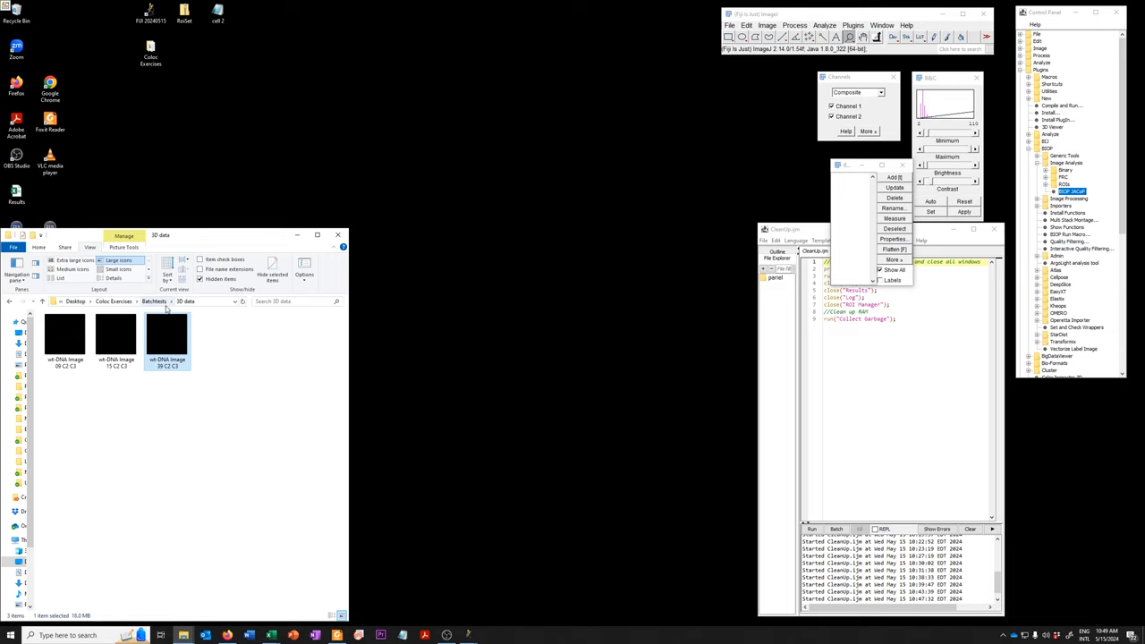
pyautogui.moveTo(164, 307)
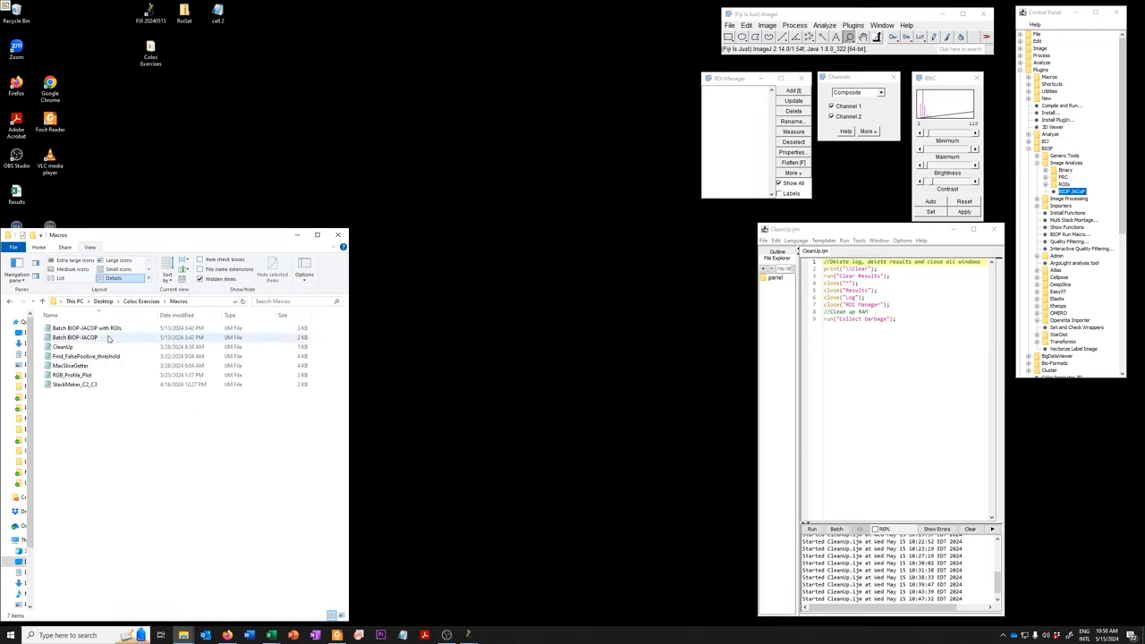
# - Open Batch BIOP-JACOP.ijm from Macros in the Fiji script editor and scroll its code
pyautogui.click(75, 337)
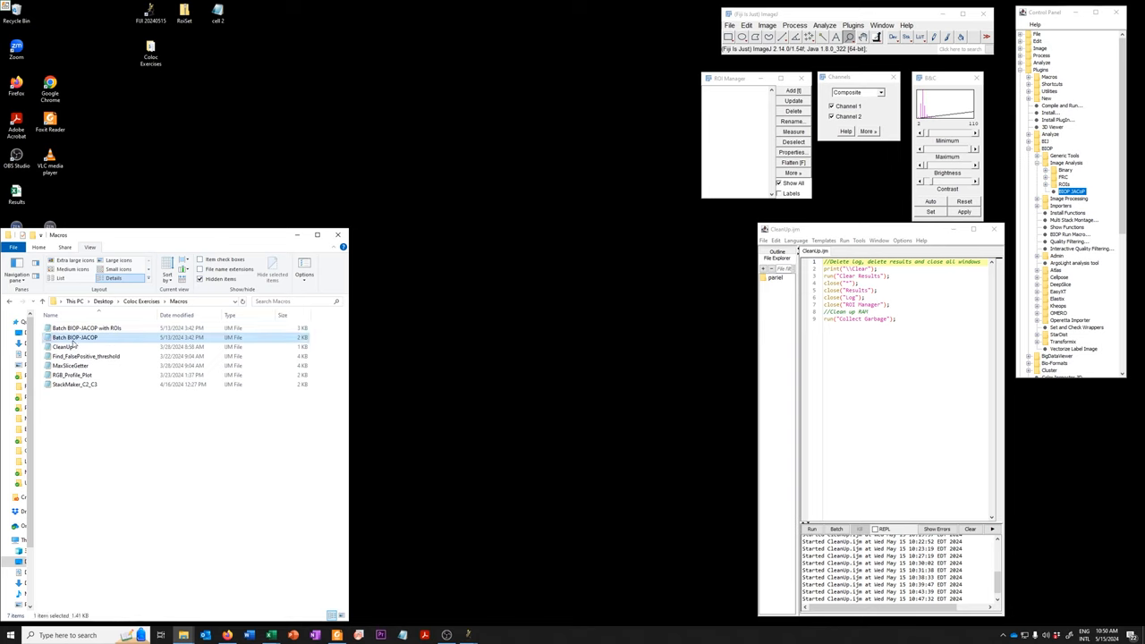
pyautogui.doubleClick(76, 337)
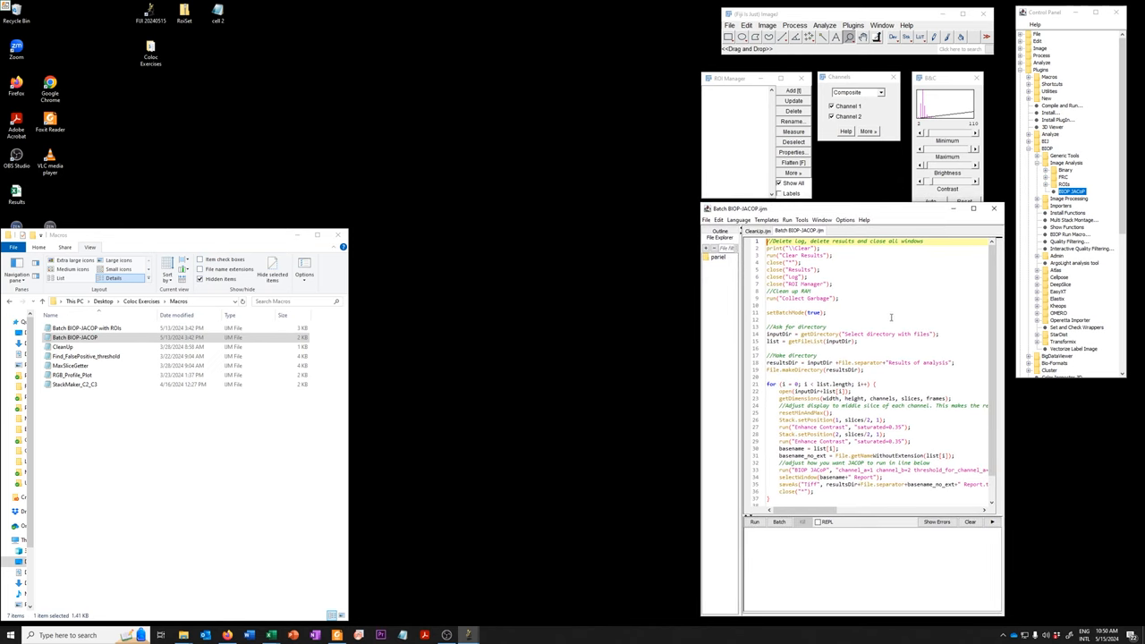
pyautogui.scroll(-3)
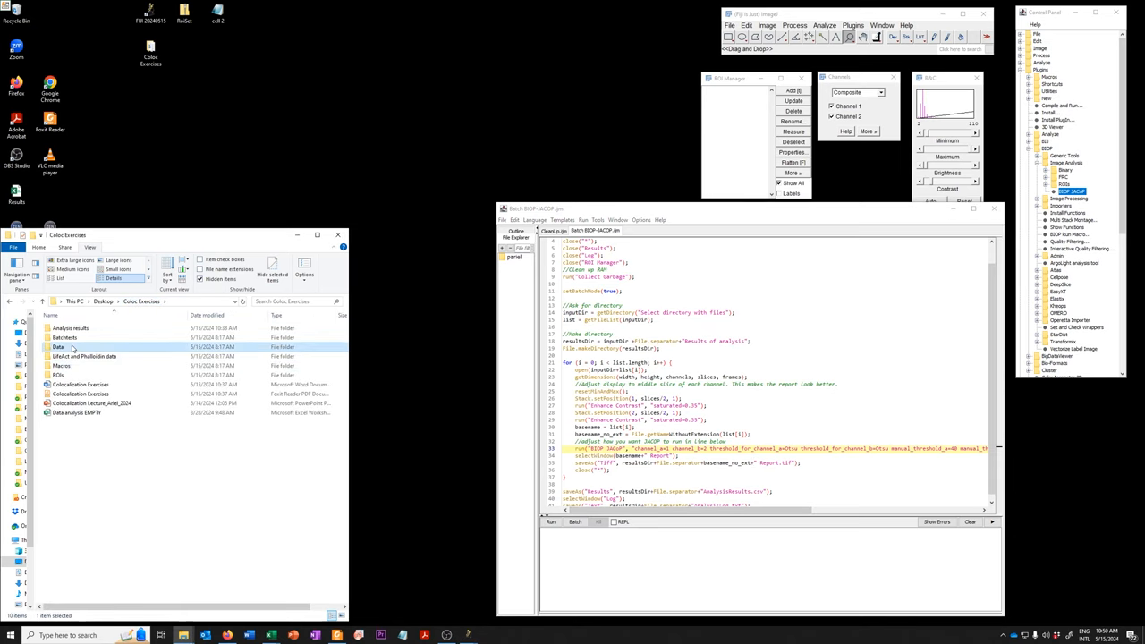
# - Open the first Batchtests 2D data image and cancel the BIOP JACoP dialog
pyautogui.doubleClick(57, 346)
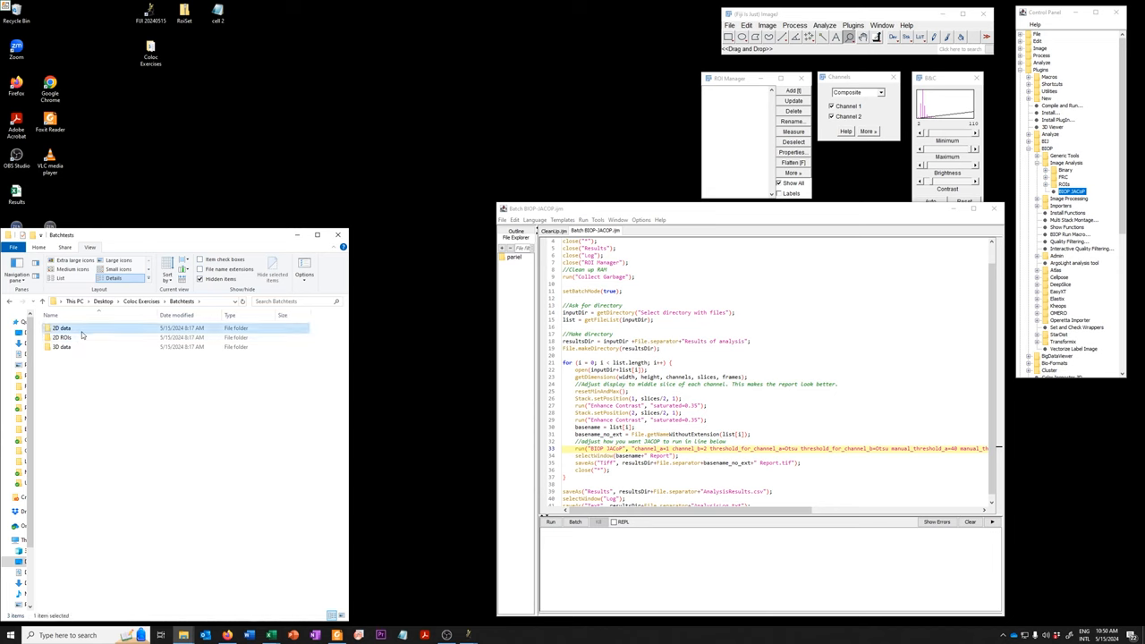
pyautogui.doubleClick(61, 327)
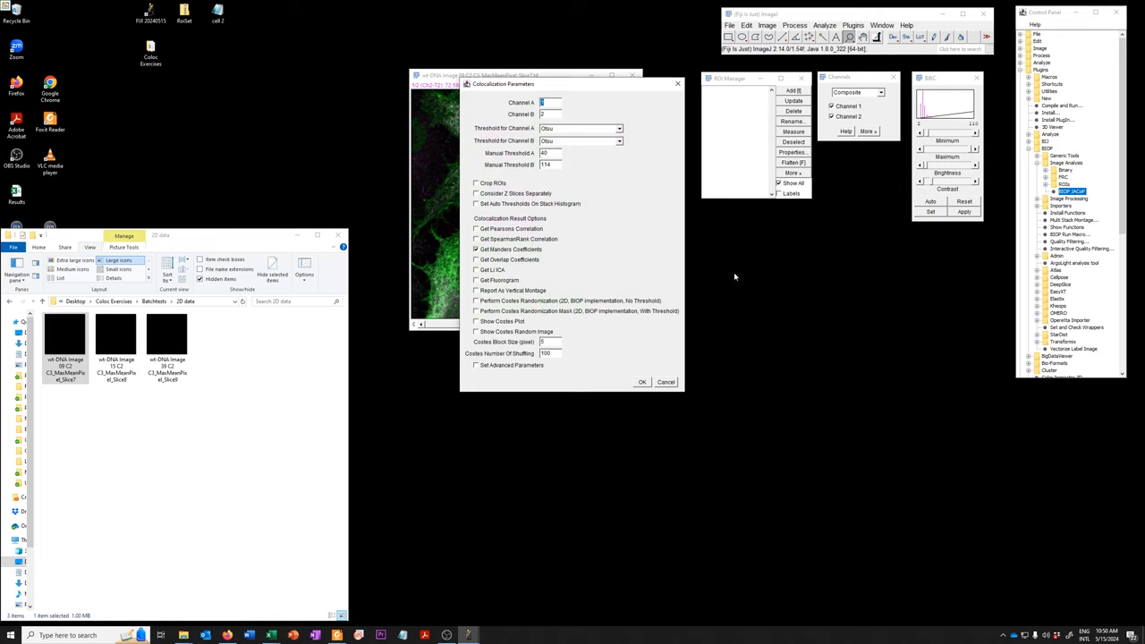
pyautogui.moveTo(698, 391)
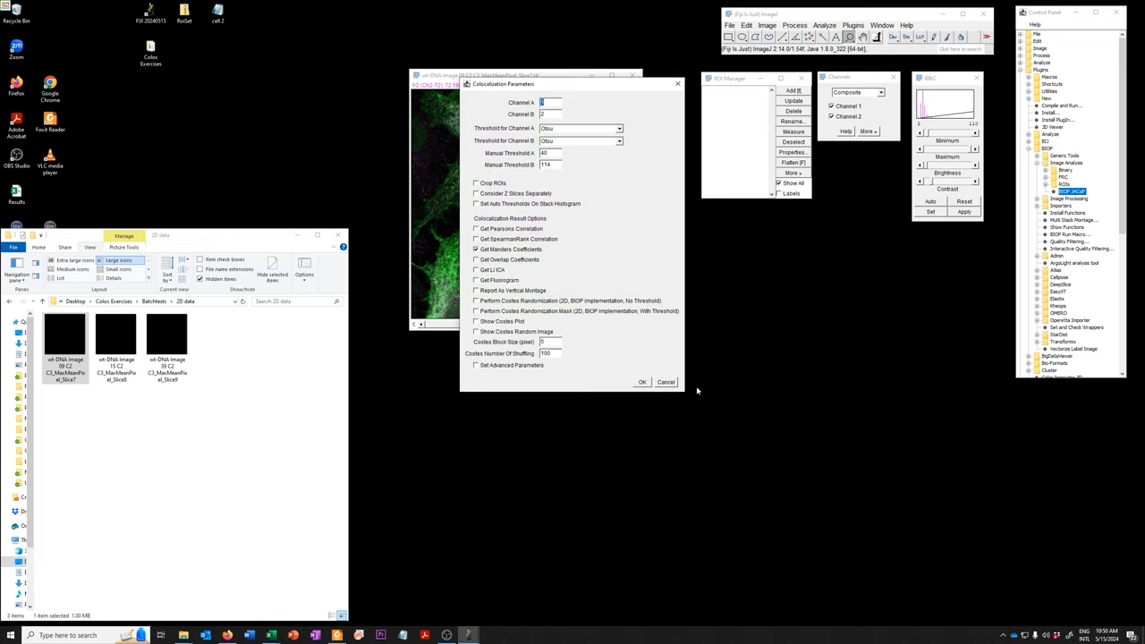
pyautogui.click(641, 382)
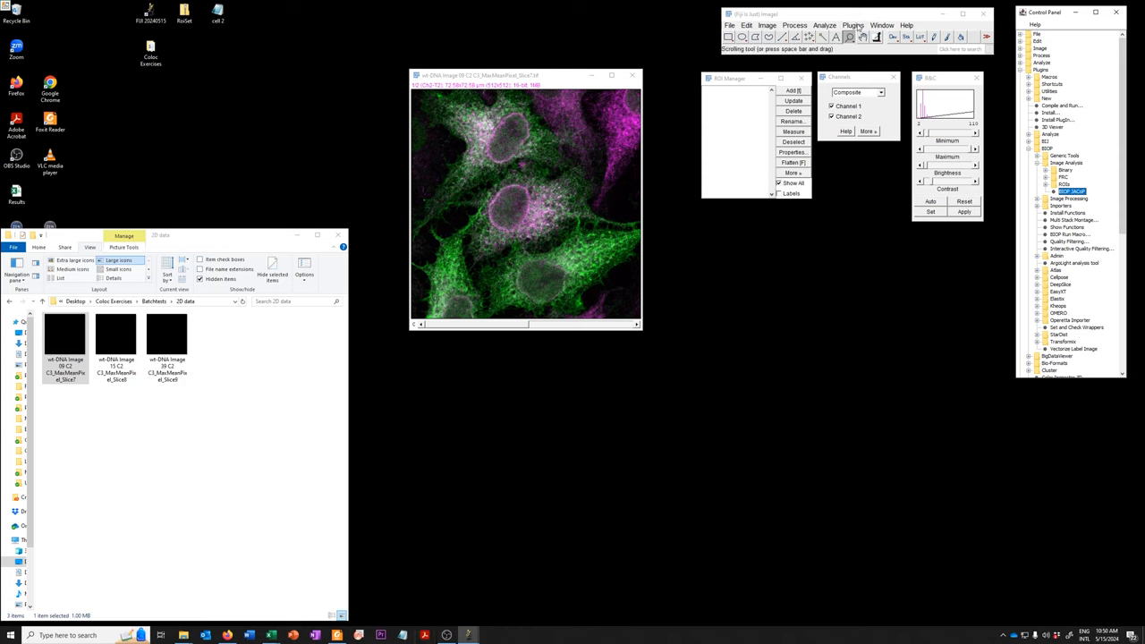
pyautogui.click(853, 25)
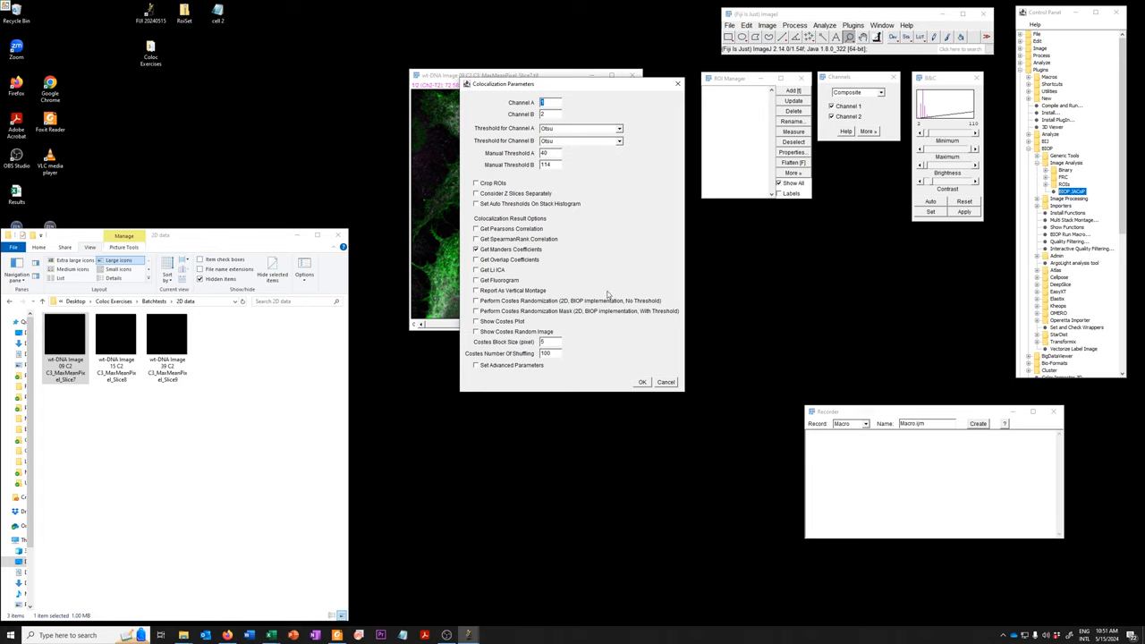
# - Run BIOP JACoP with Pearson's correlation and fluorogram enabled and Manders unticked
pyautogui.click(477, 229)
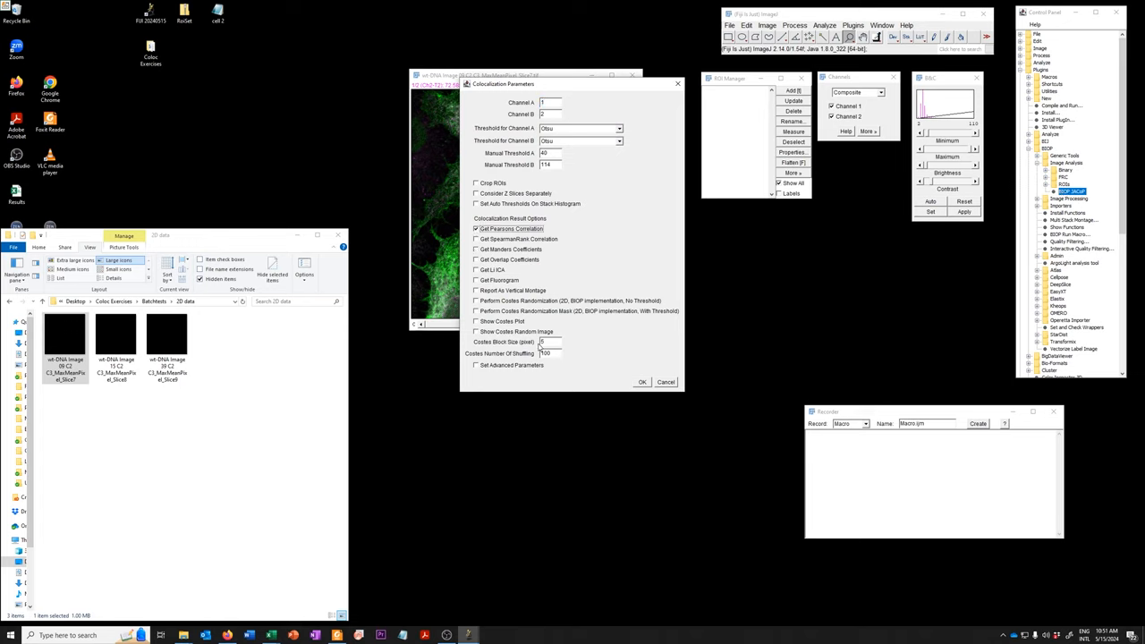
pyautogui.click(477, 280)
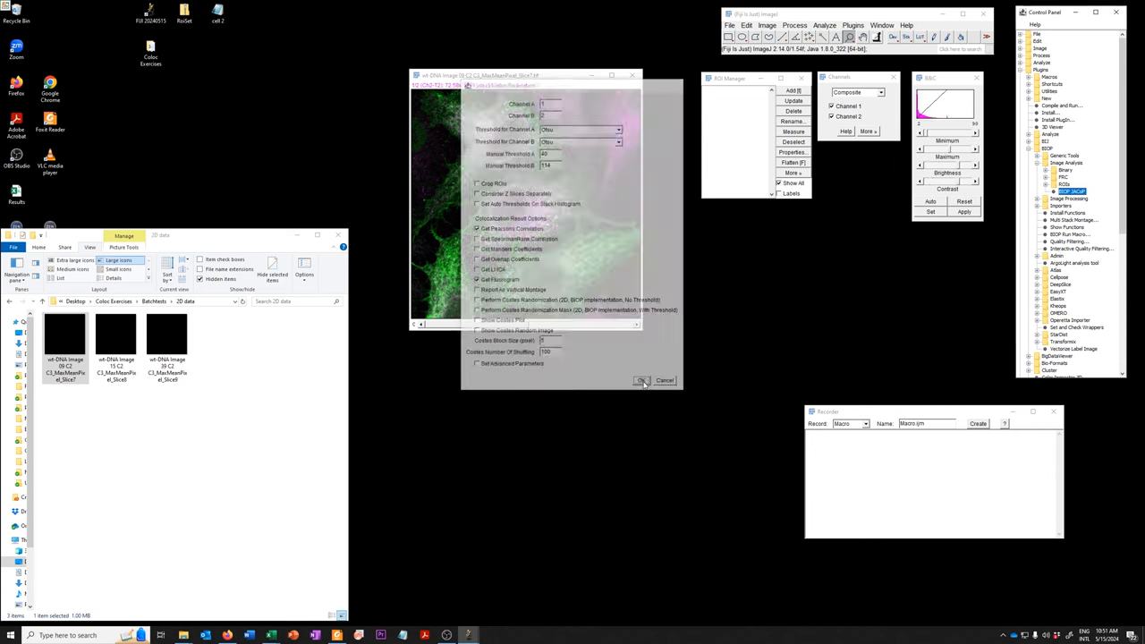
pyautogui.click(645, 380)
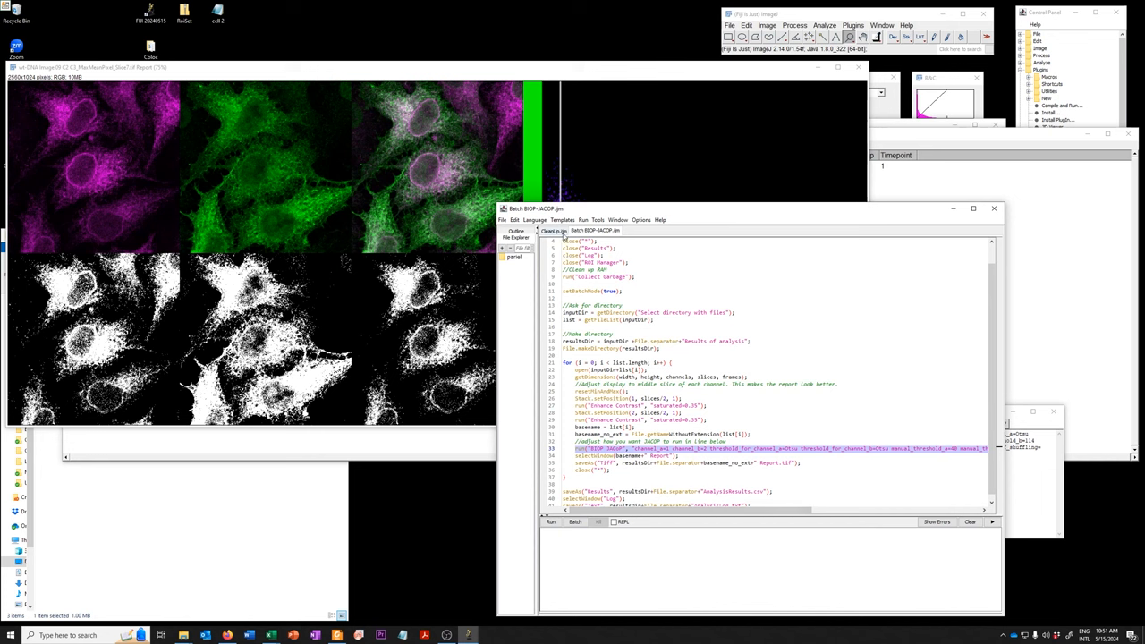
# - Run CleanUp.ijm to close leftover windows, then return to the Batch BIOP-JACOP.ijm tab
pyautogui.click(550, 521)
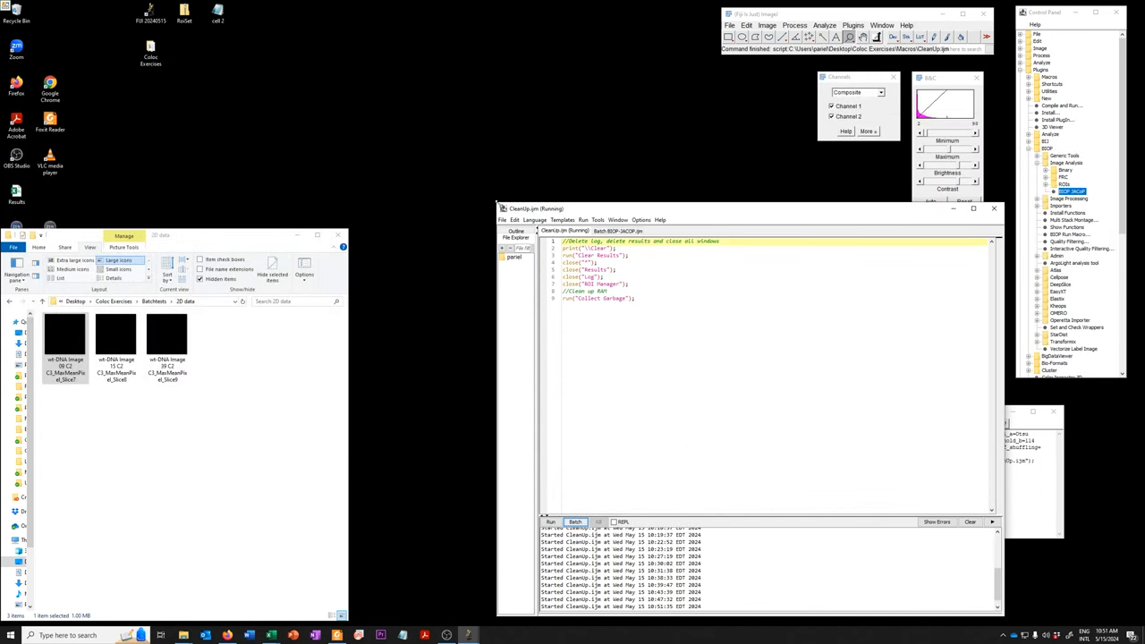
pyautogui.click(593, 231)
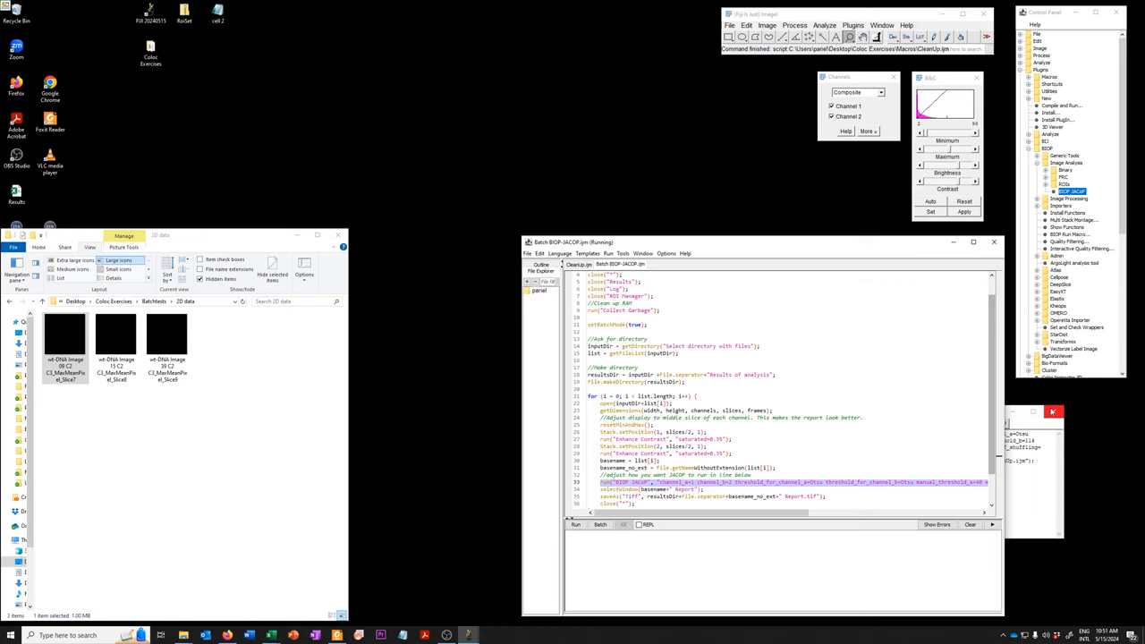
pyautogui.click(787, 389)
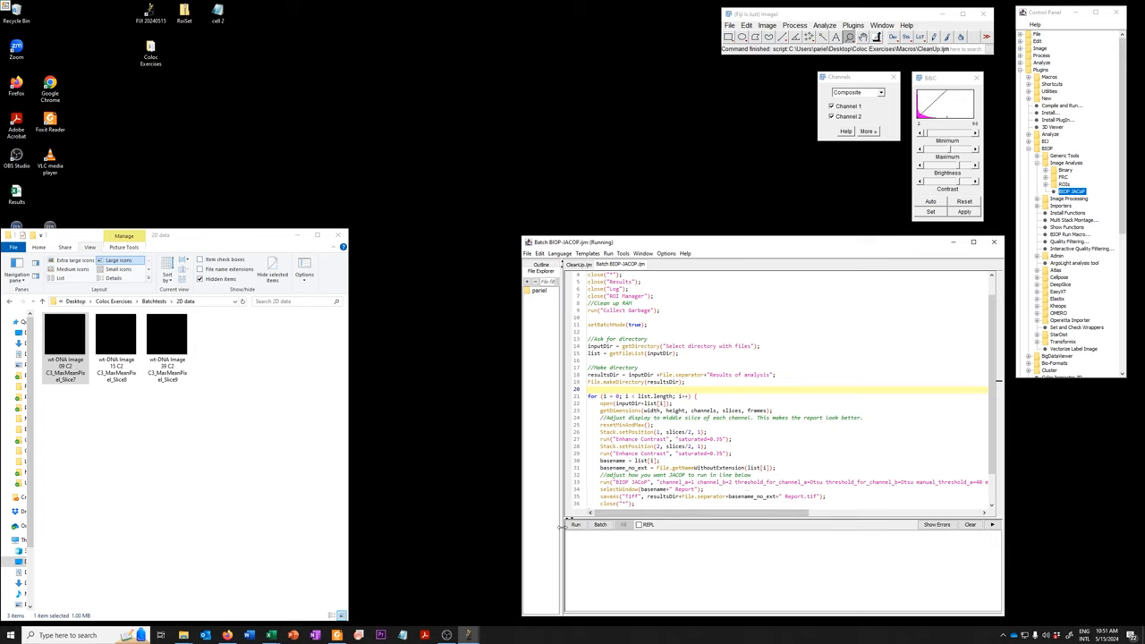
# - Run Batch BIOP-JACOP.ijm and choose Batchtests\3D data as the input directory
pyautogui.click(599, 524)
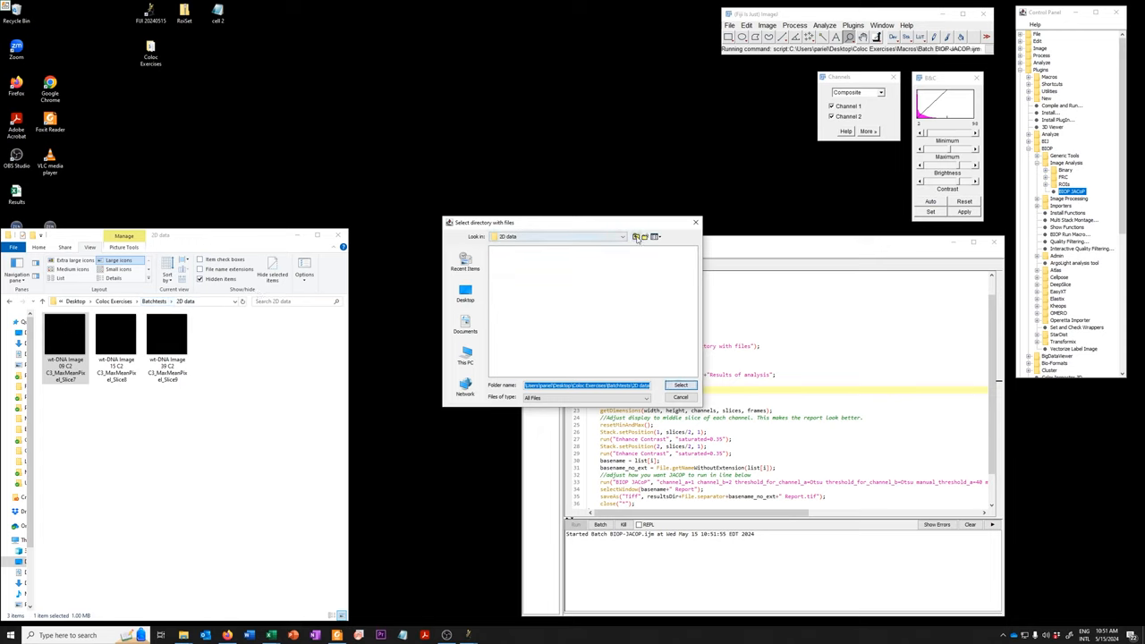
pyautogui.click(635, 237)
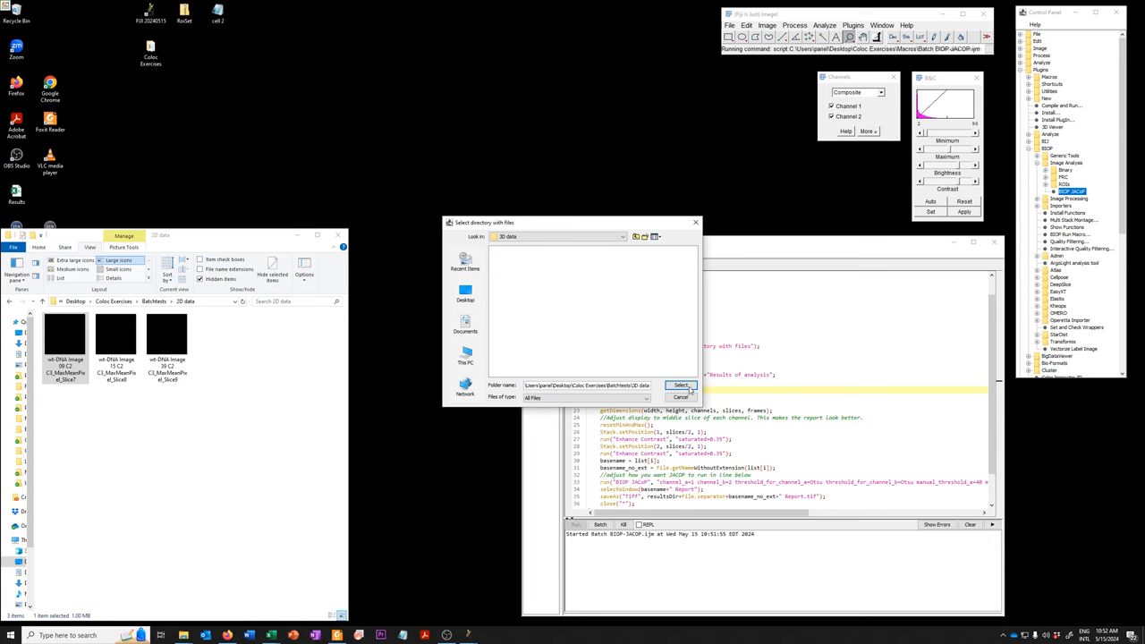
pyautogui.click(682, 385)
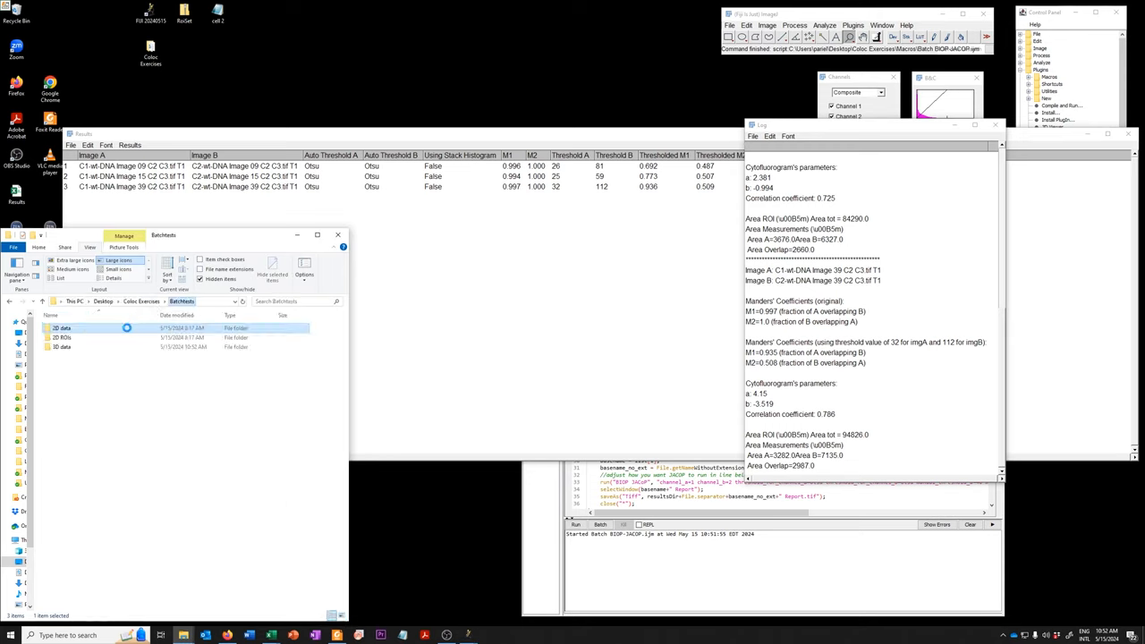
# - Browse 3D data > Results of analysis and open the Image 09 C2 C3 Report in Fiji
pyautogui.doubleClick(63, 347)
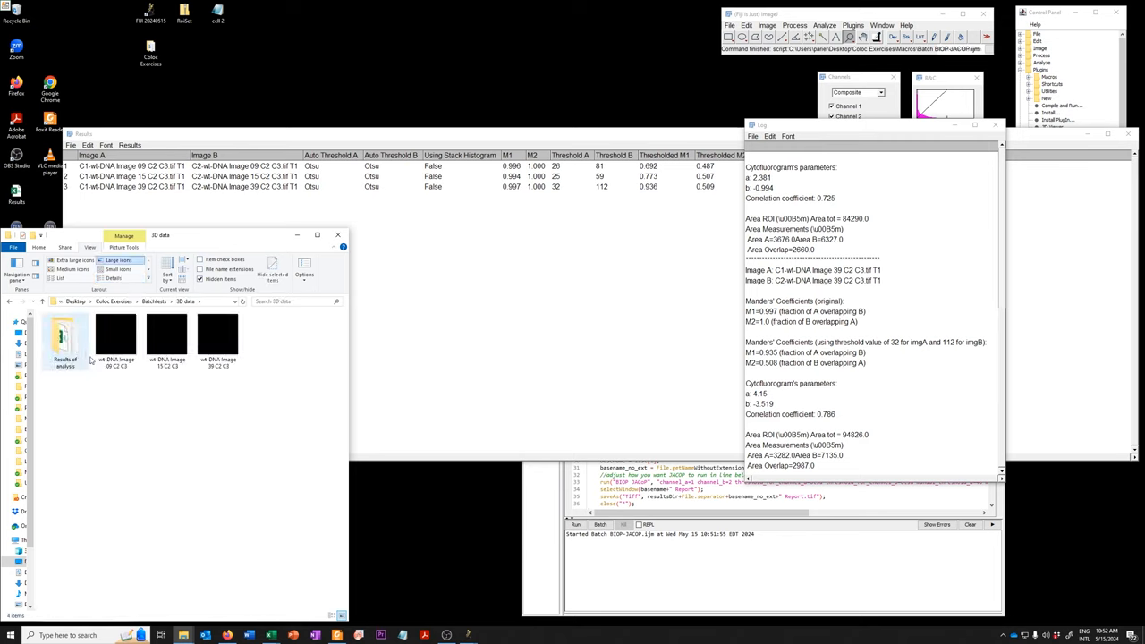
pyautogui.doubleClick(65, 338)
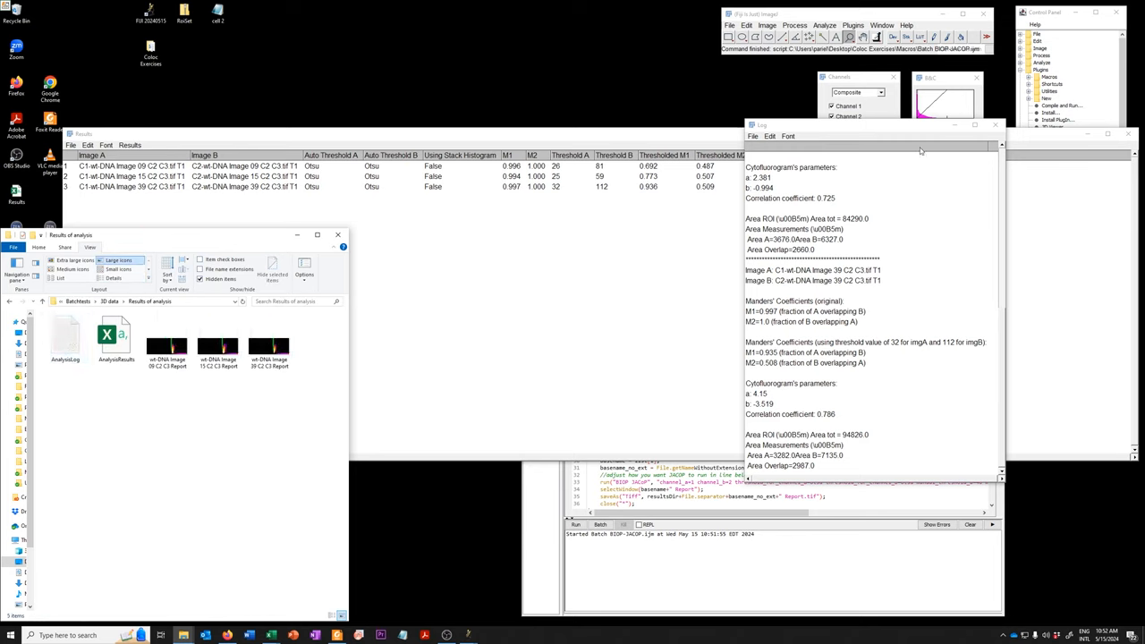
pyautogui.click(116, 335)
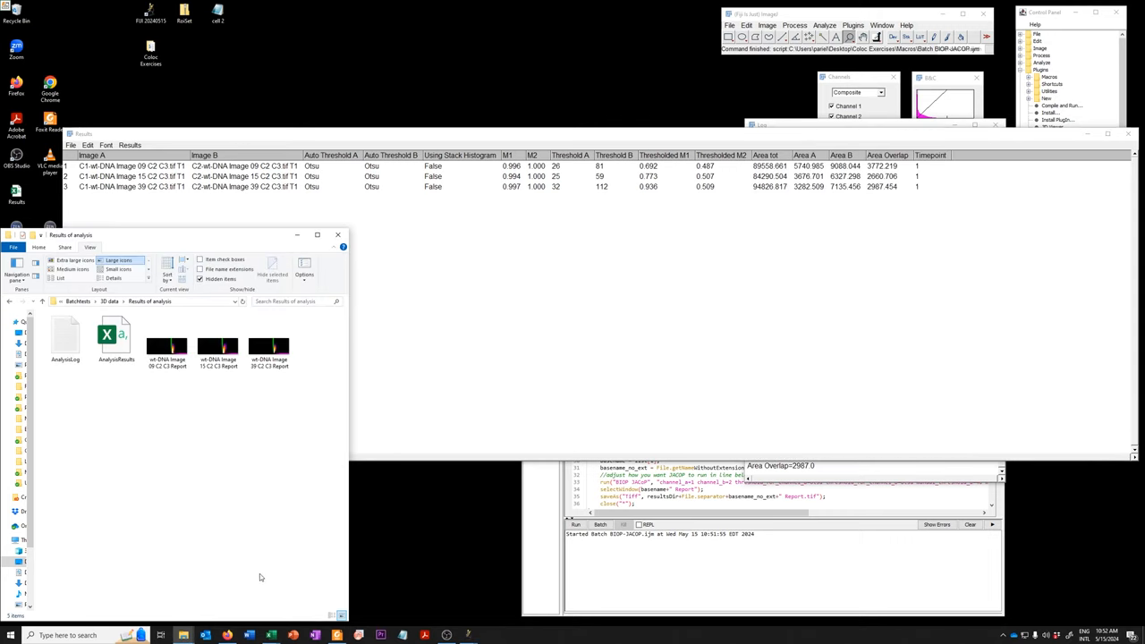
pyautogui.click(166, 344)
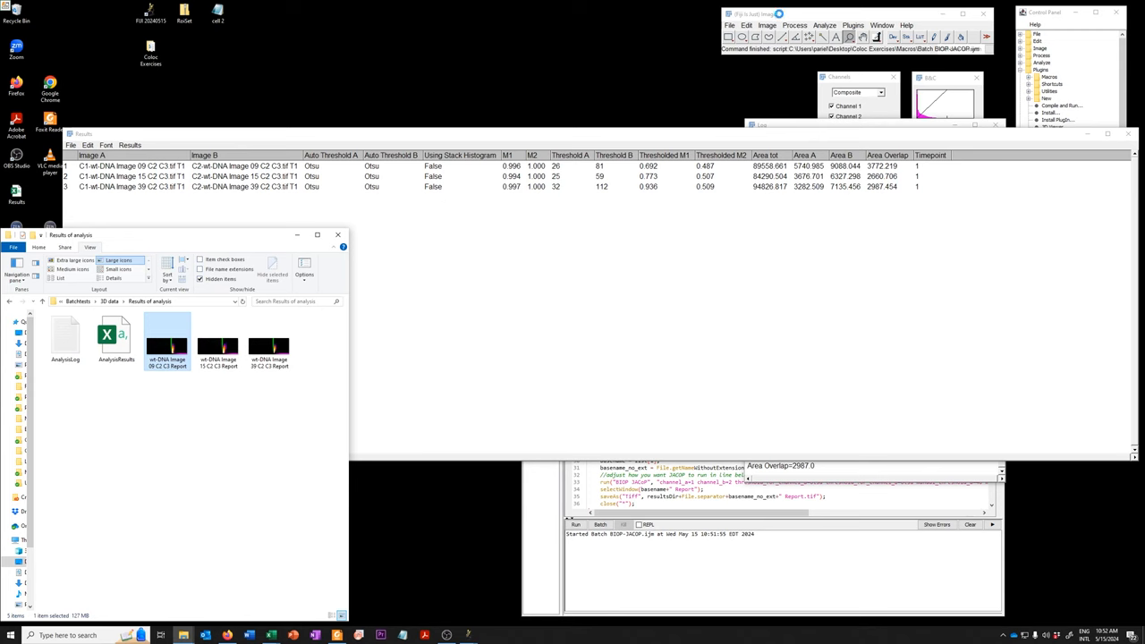
pyautogui.doubleClick(166, 340)
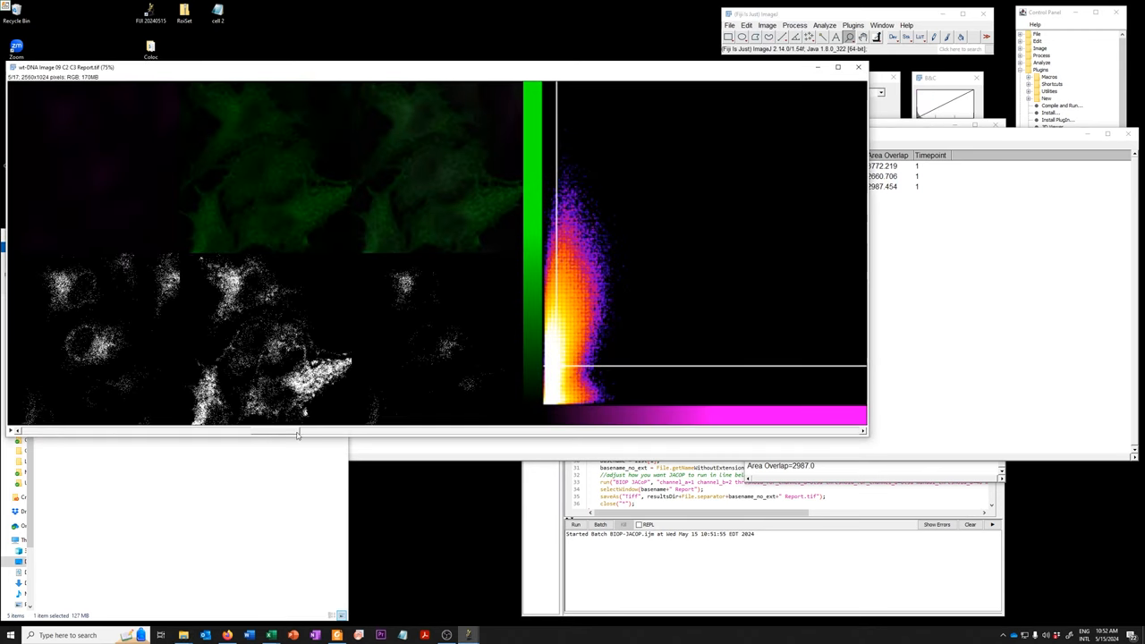
# - Drag the Image 09 report's stack slider across its slices
pyautogui.moveTo(297, 430); pyautogui.dragTo(821, 430)
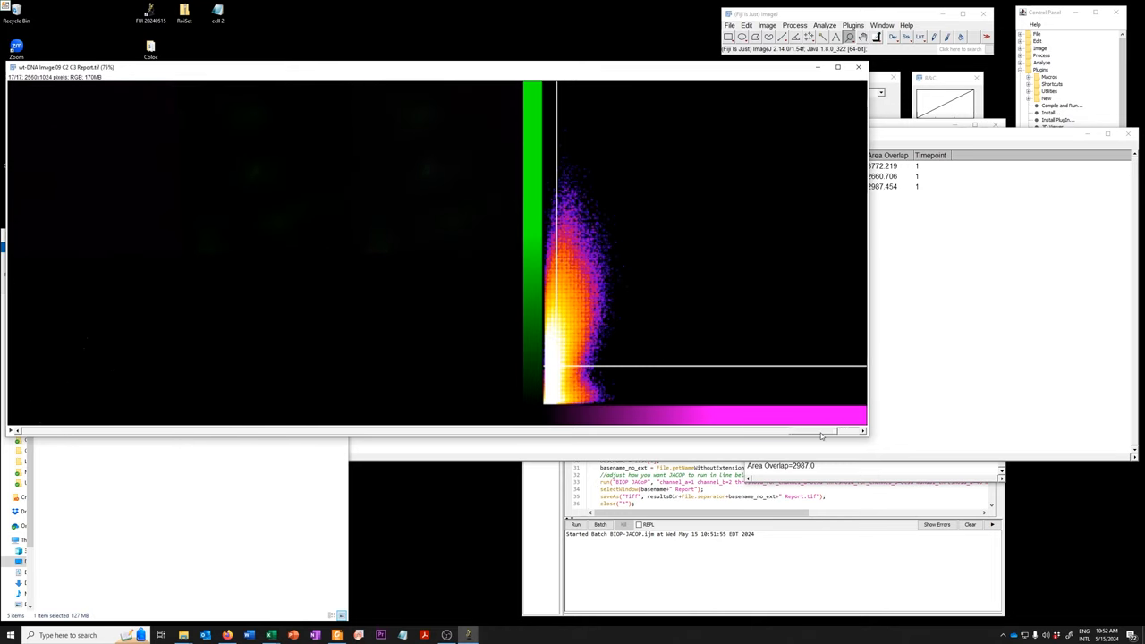
pyautogui.moveTo(821, 431); pyautogui.dragTo(54, 431)
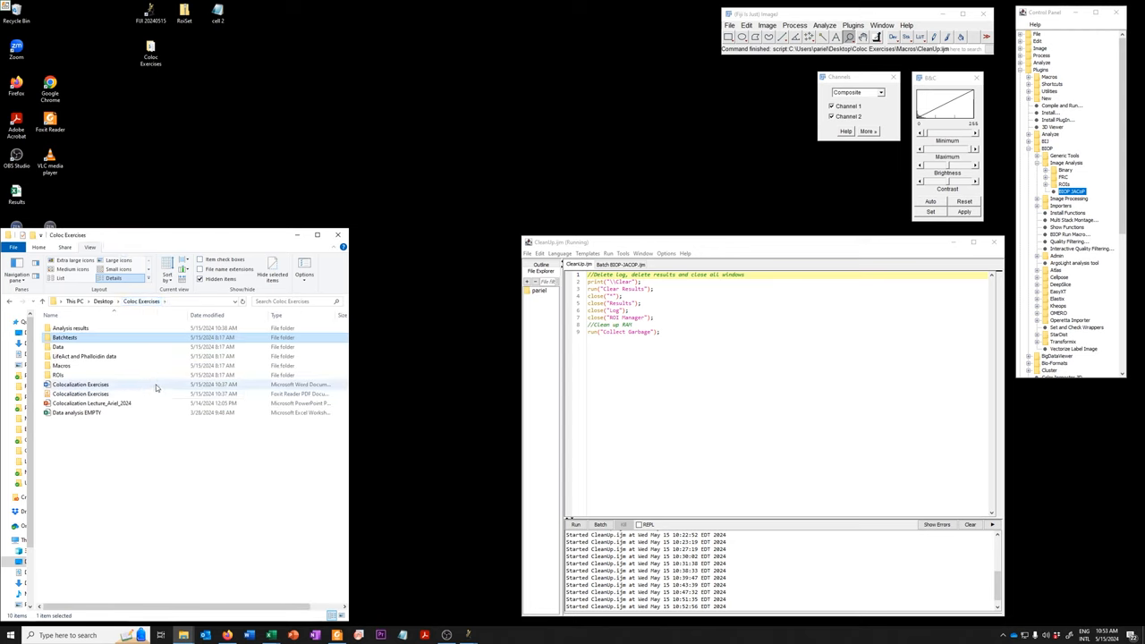
# - Open Batch BIOP-JACOP with ROIs.ijm from Macros in Fiji and scroll along line 41
pyautogui.click(81, 393)
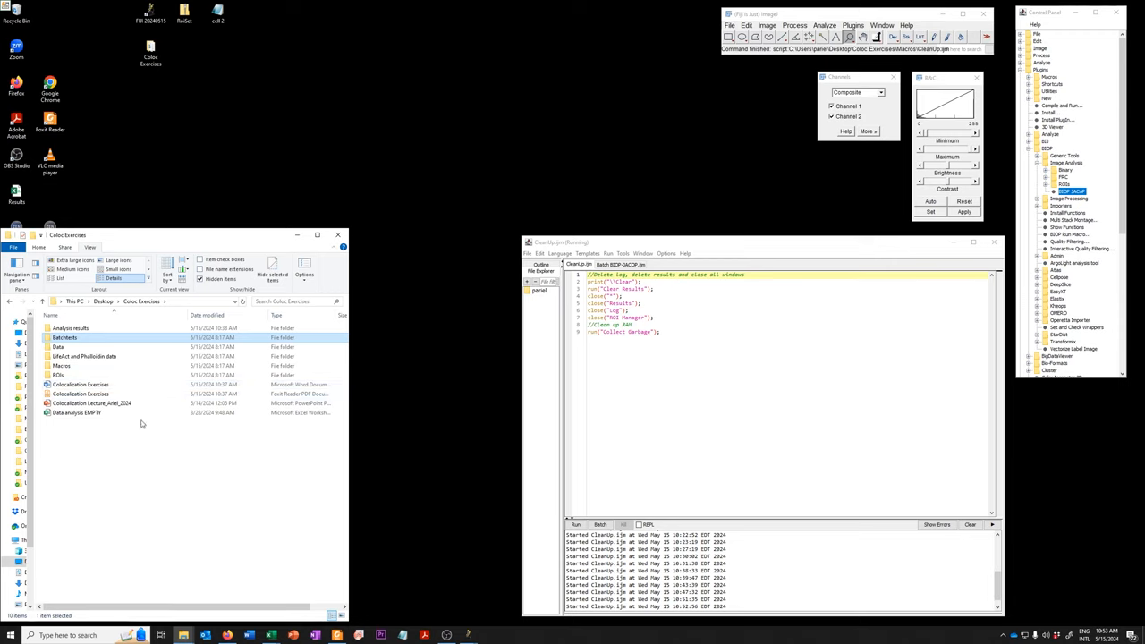
pyautogui.click(62, 365)
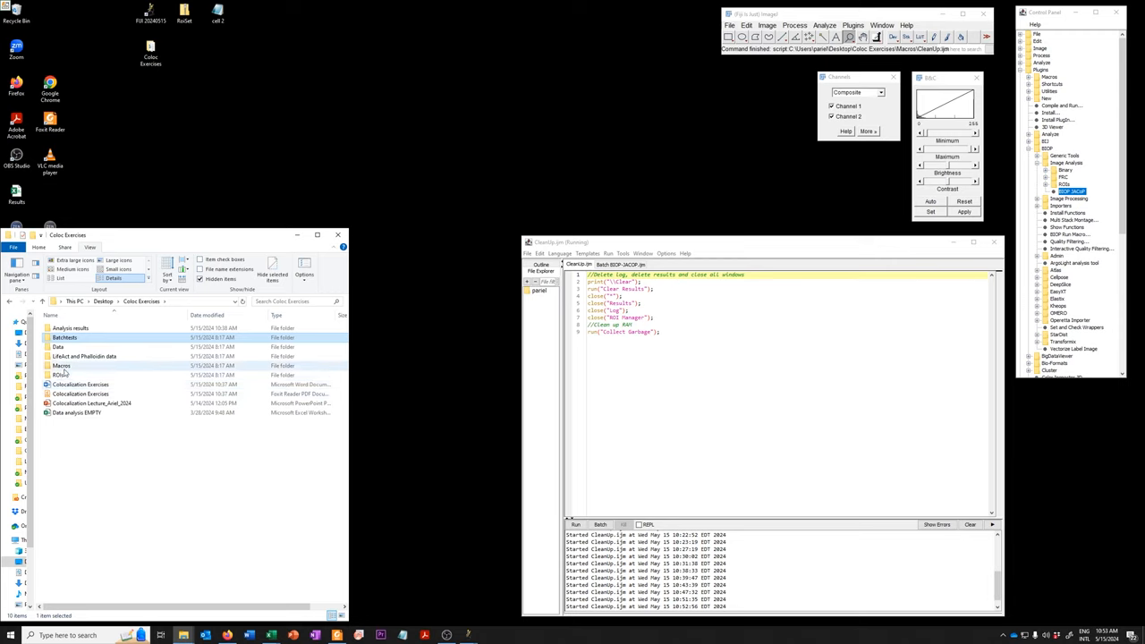
pyautogui.doubleClick(60, 365)
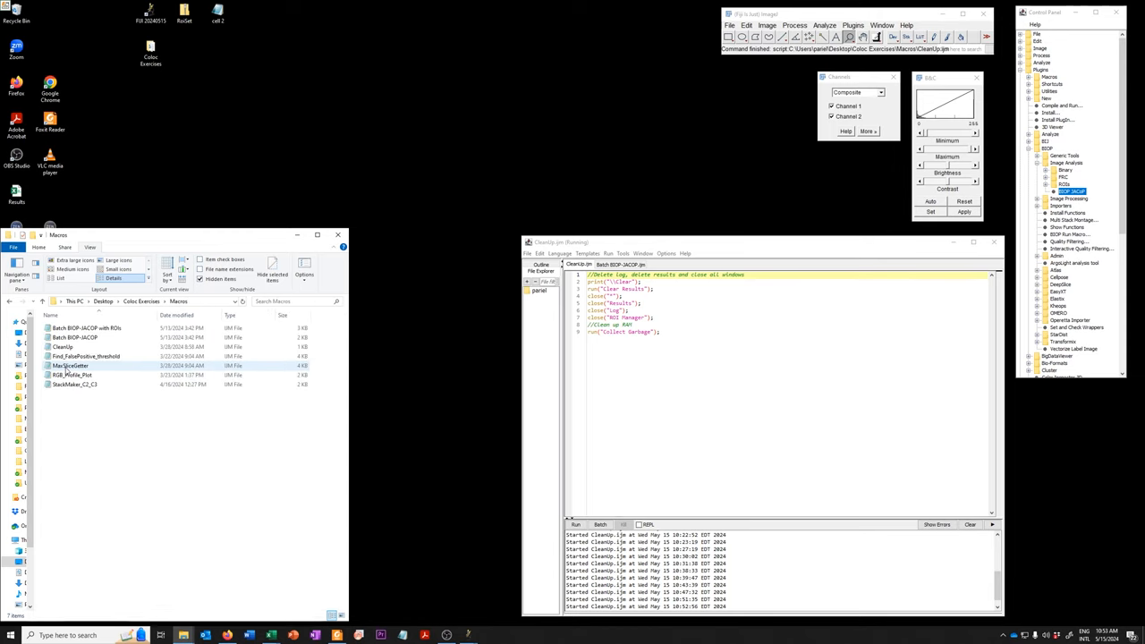
pyautogui.click(86, 327)
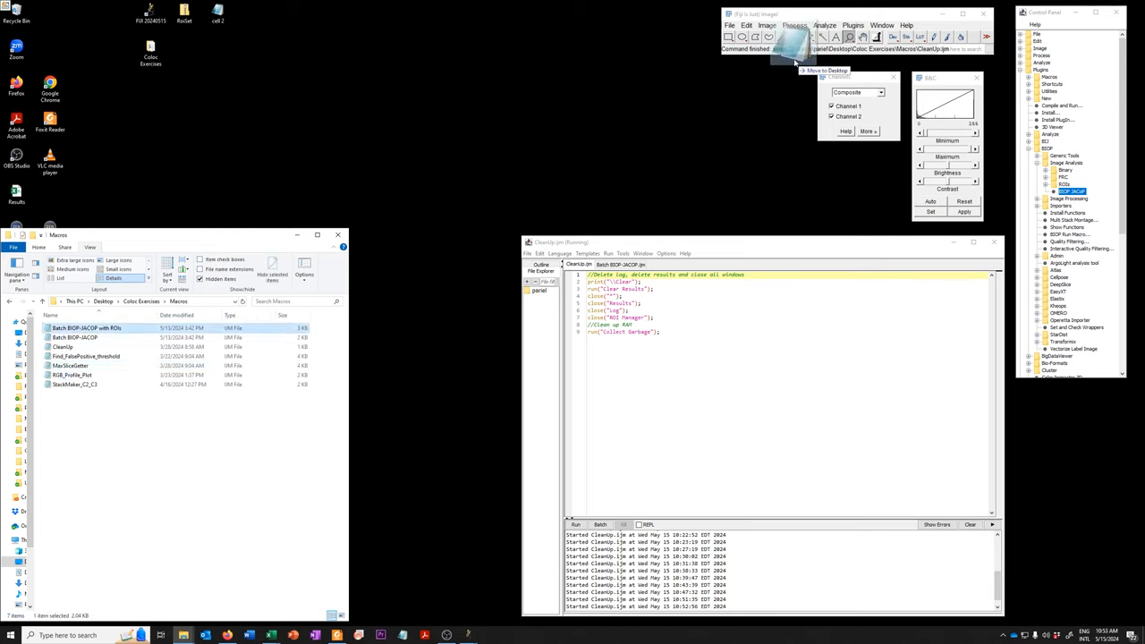
pyautogui.doubleClick(87, 327)
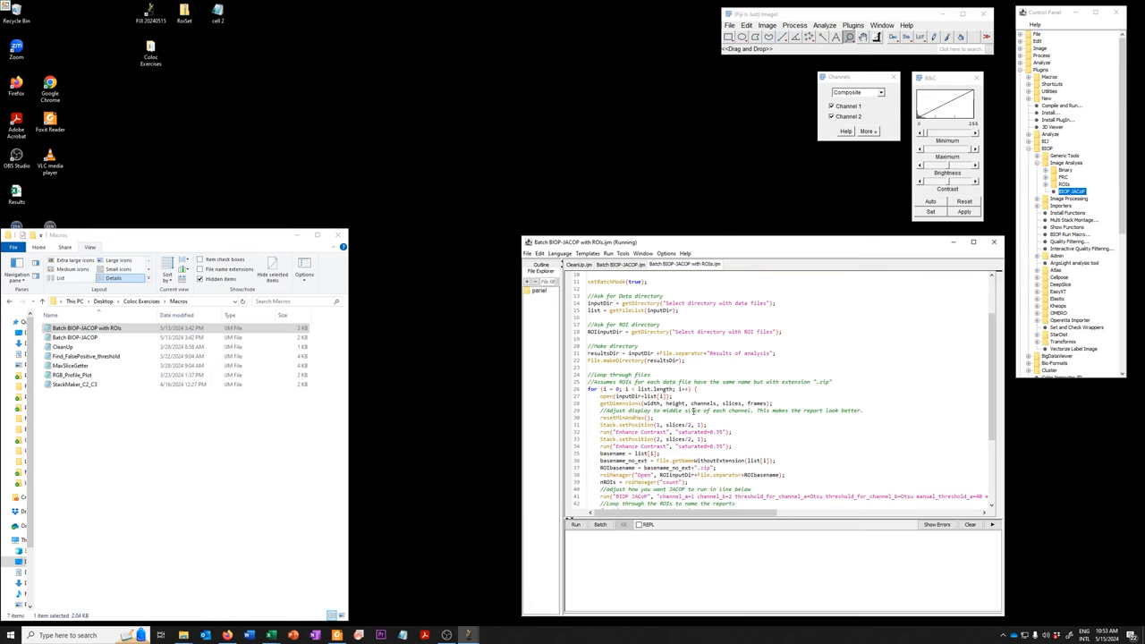
pyautogui.scroll(-3)
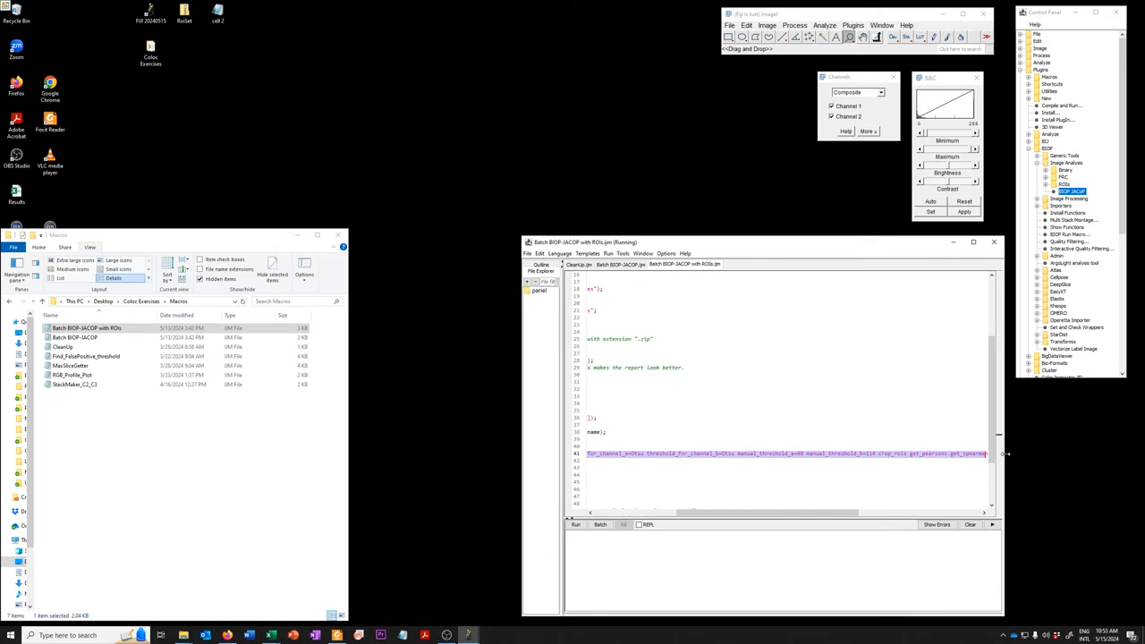
pyautogui.hscroll(3)
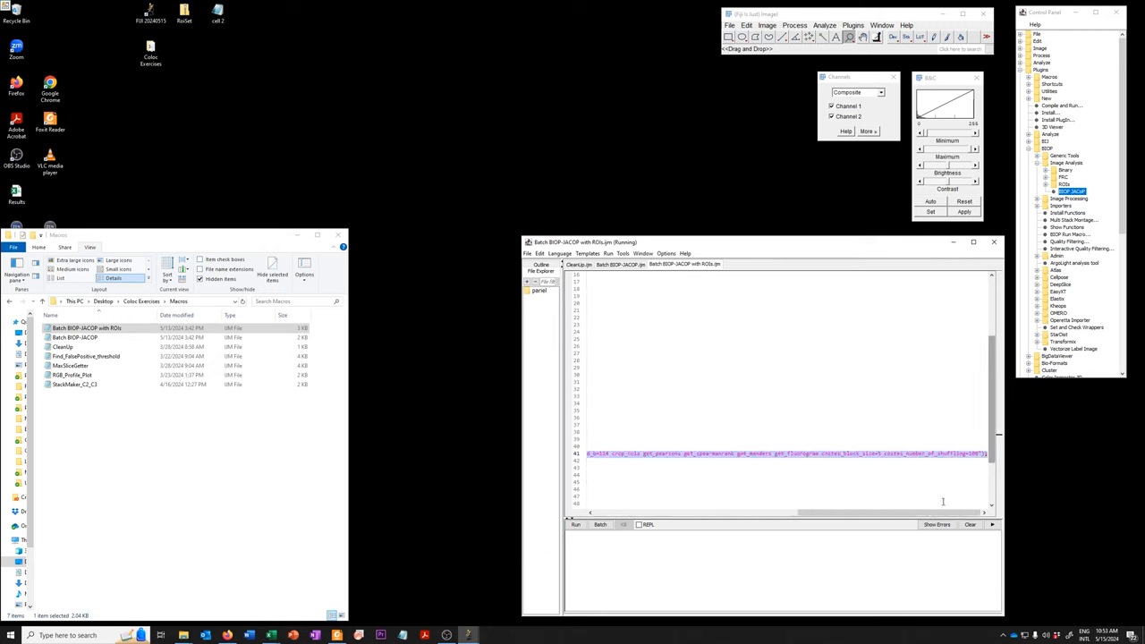
pyautogui.scroll(3)
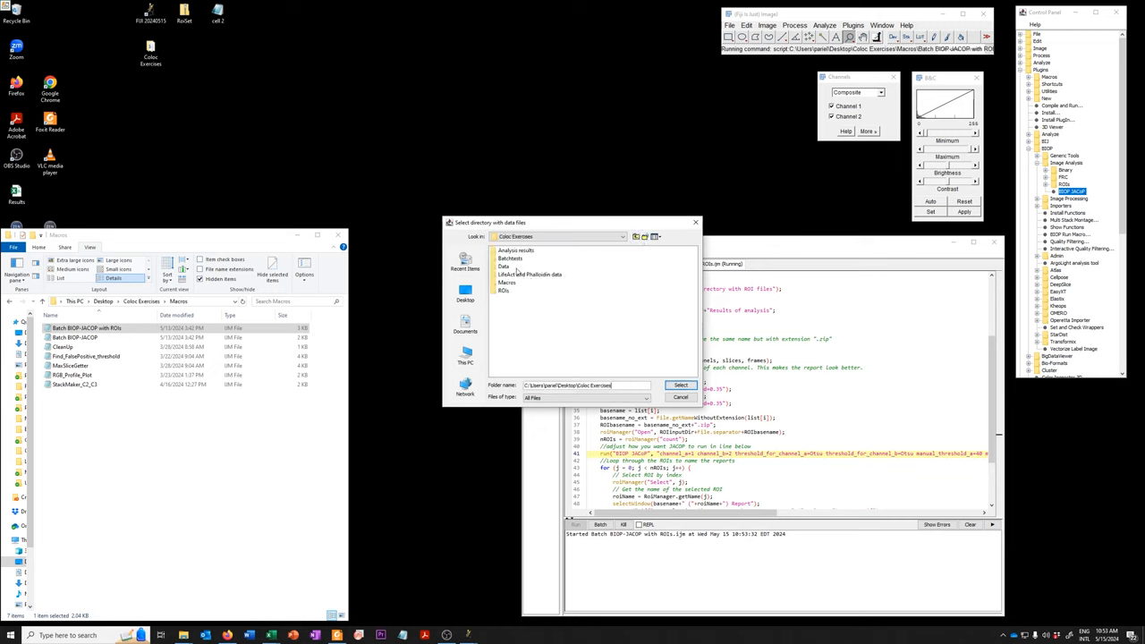
# - Run the ROI batch macro on Batchtests\2D data images with Batchtests\2D ROIs as ROI folder
pyautogui.doubleClick(510, 259)
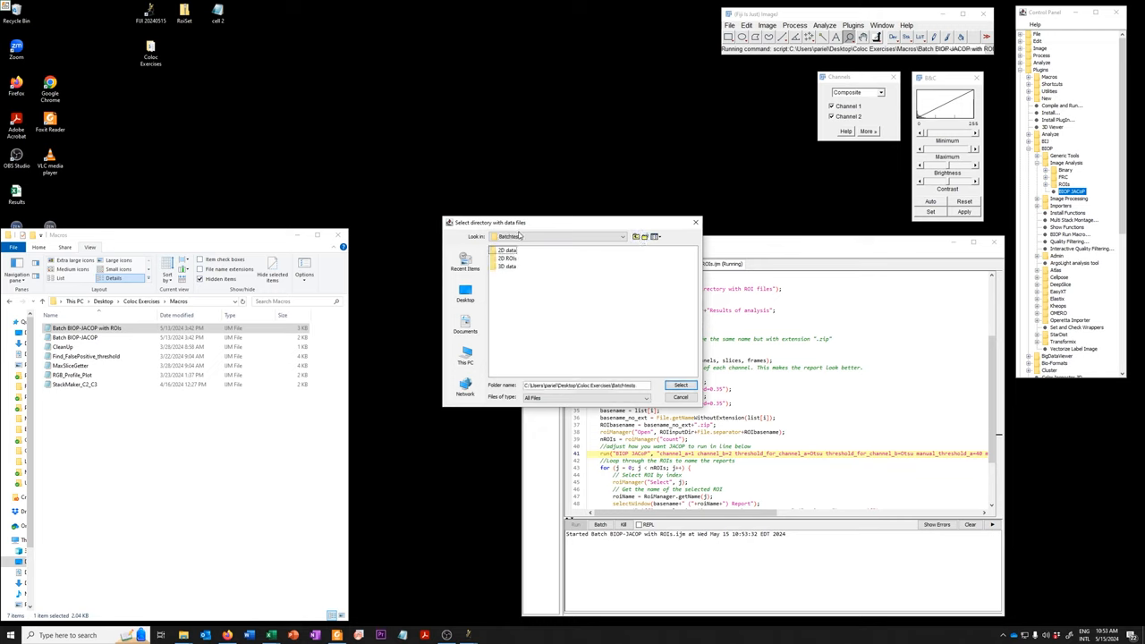
pyautogui.click(507, 250)
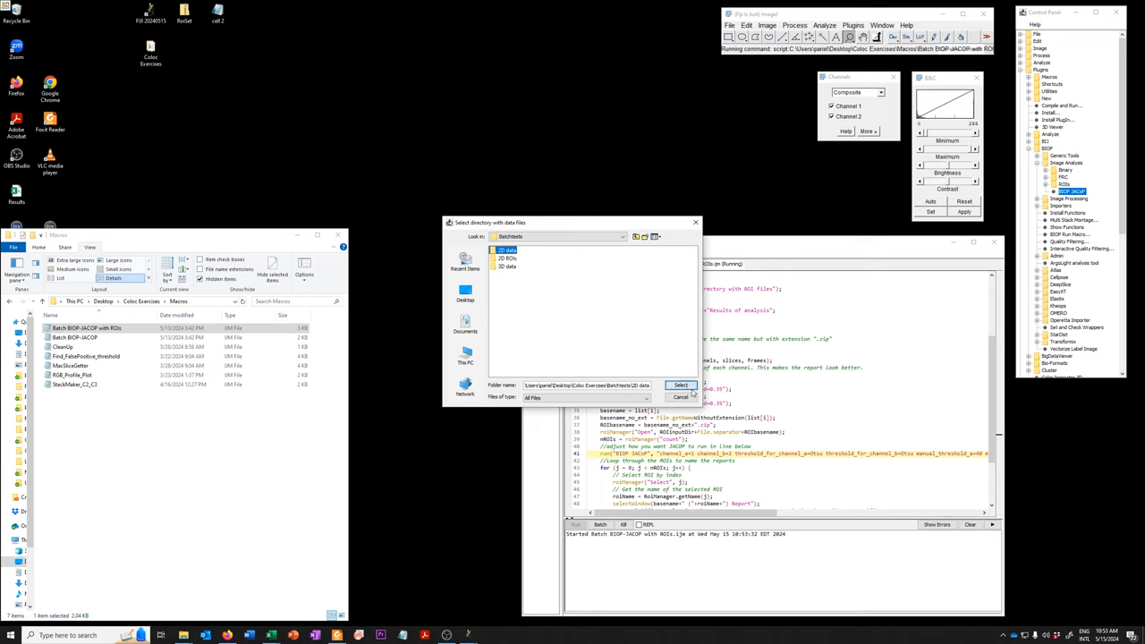
pyautogui.click(681, 384)
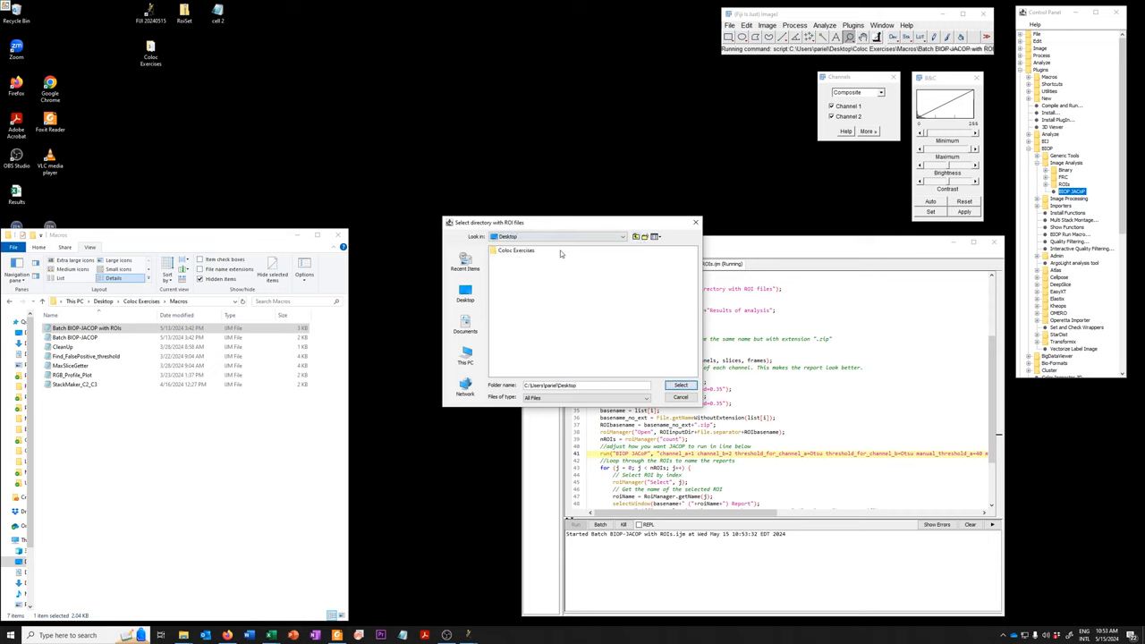
pyautogui.doubleClick(516, 251)
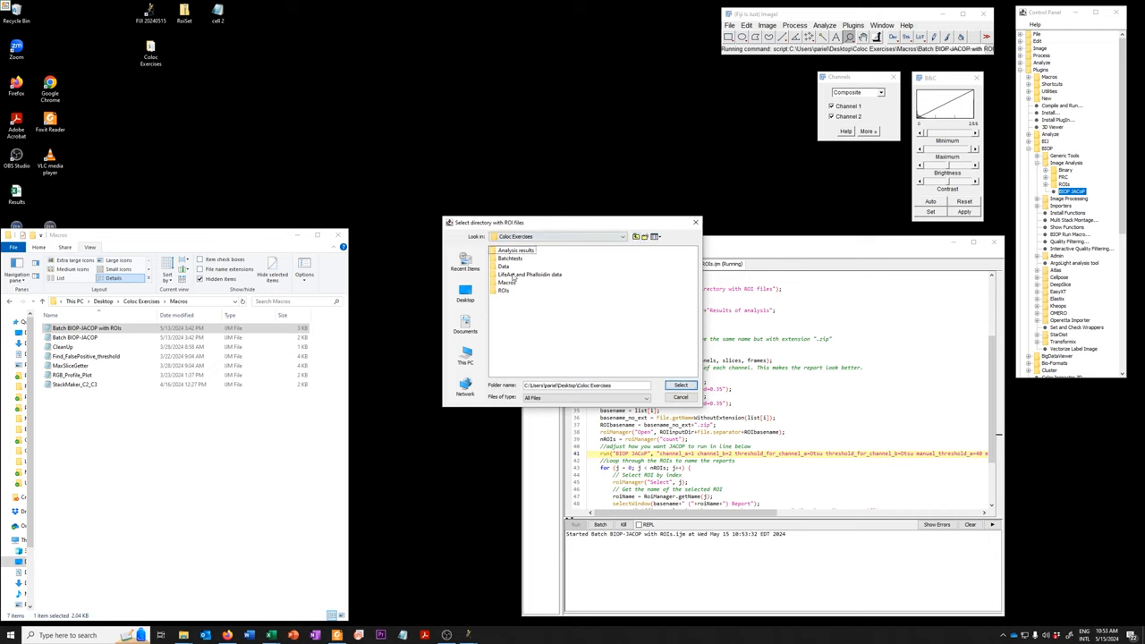
pyautogui.doubleClick(509, 259)
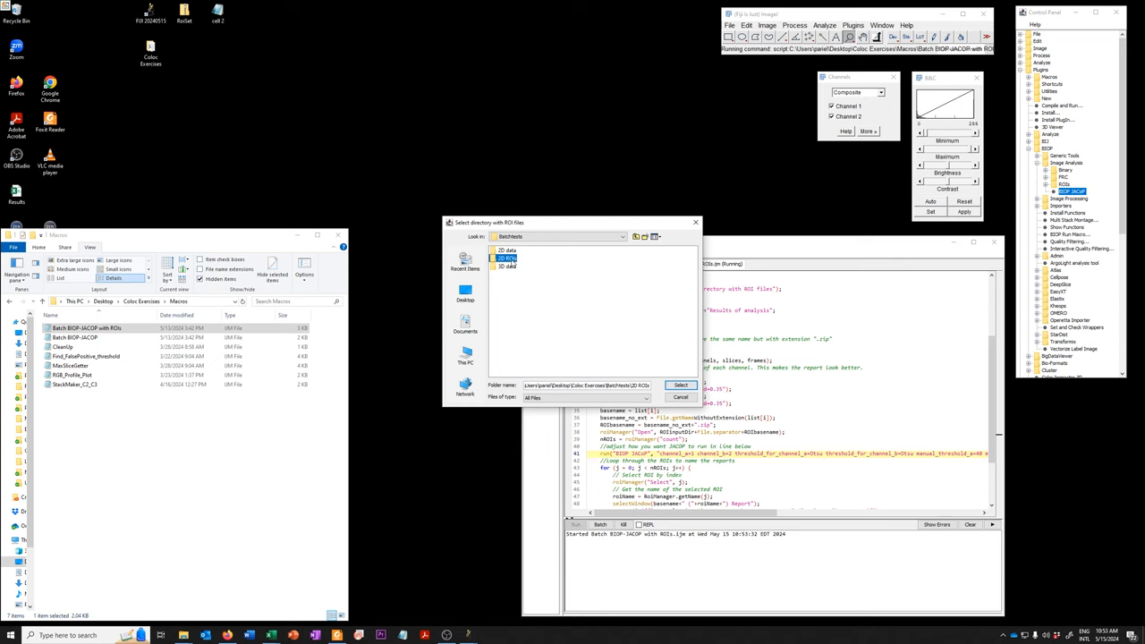
pyautogui.moveTo(674, 374)
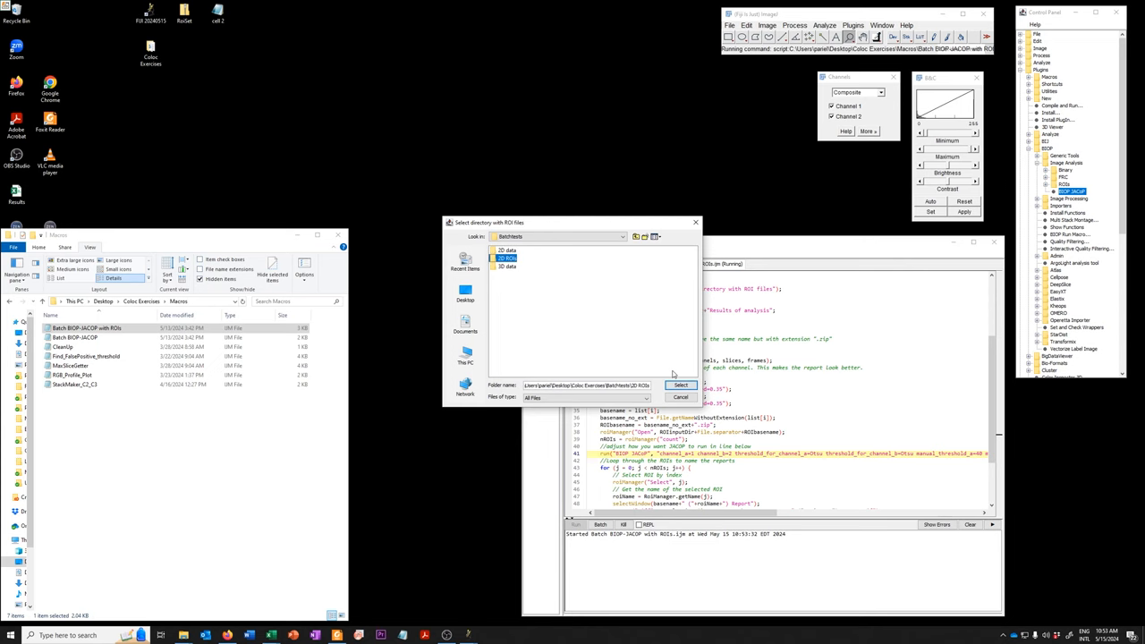
pyautogui.click(681, 385)
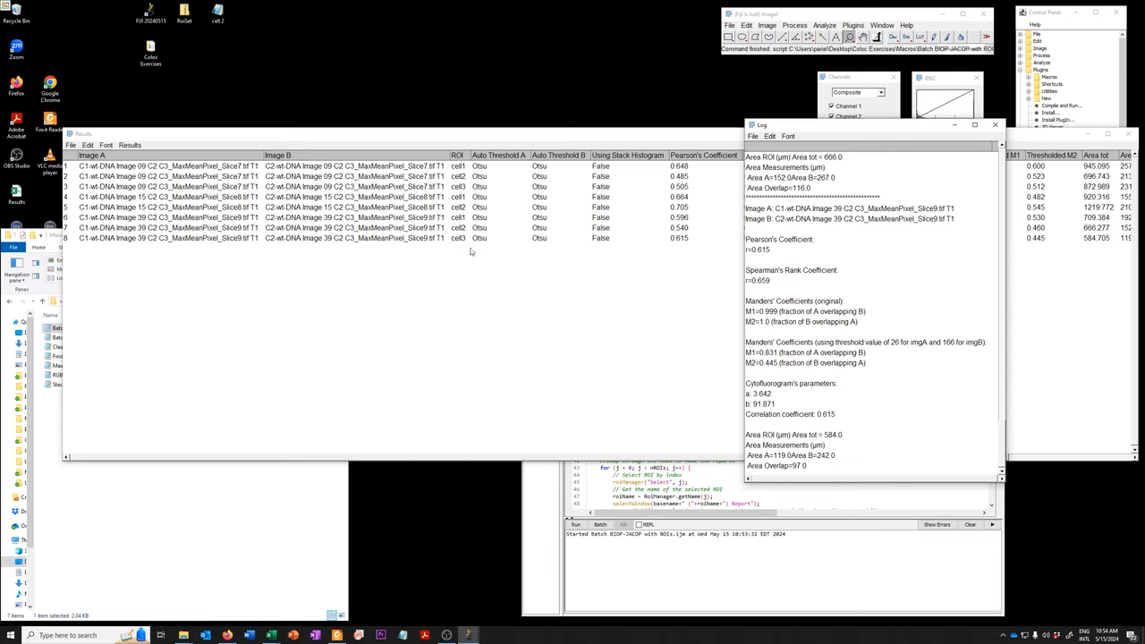
pyautogui.moveTo(409, 315)
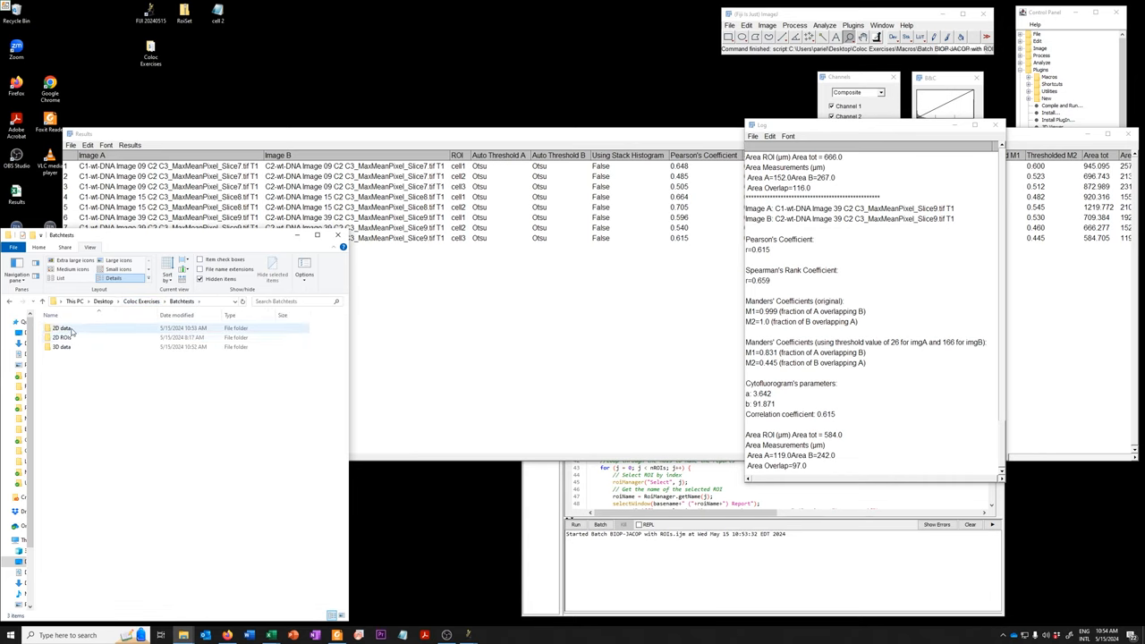
# - Open 2D data in File Explorer and pick the Image 09 per-cell report
pyautogui.doubleClick(63, 327)
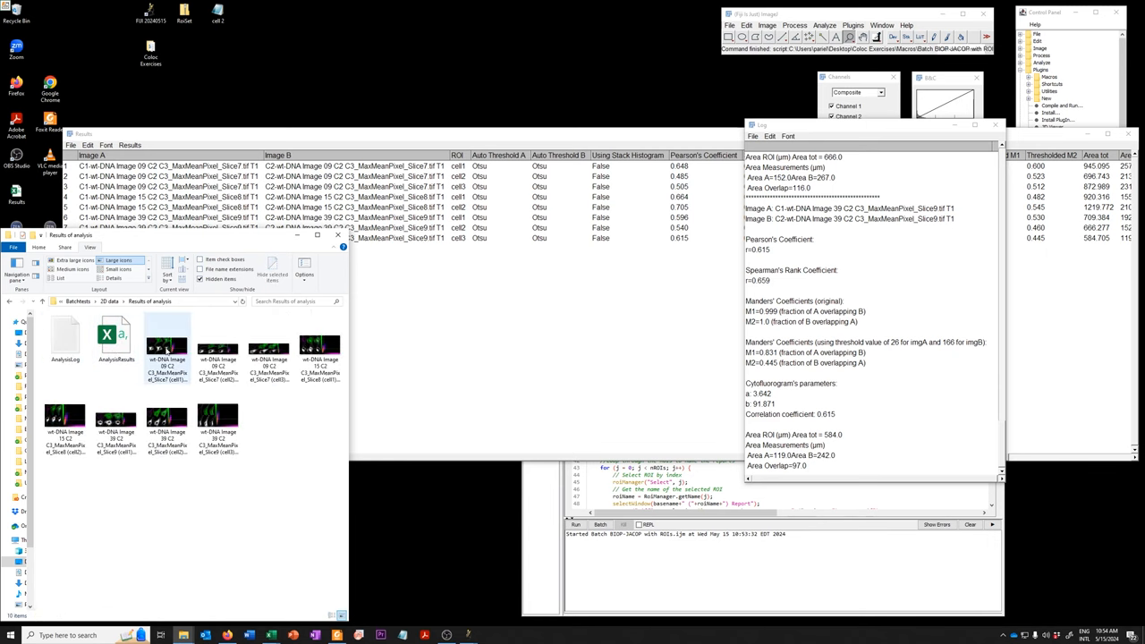
pyautogui.click(167, 347)
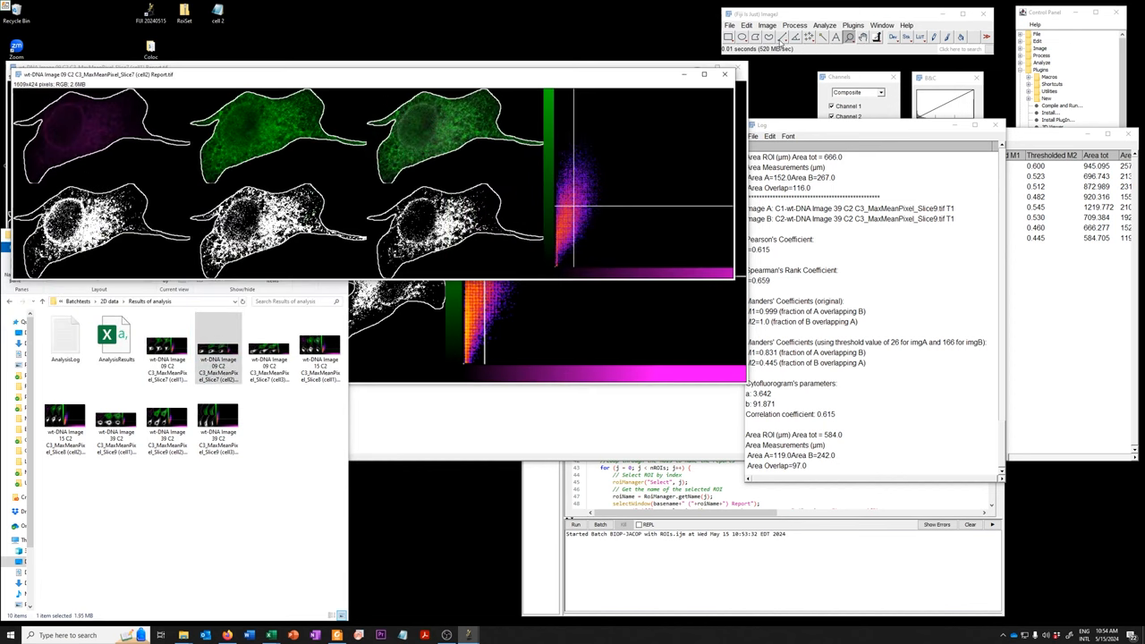
pyautogui.moveTo(723, 361)
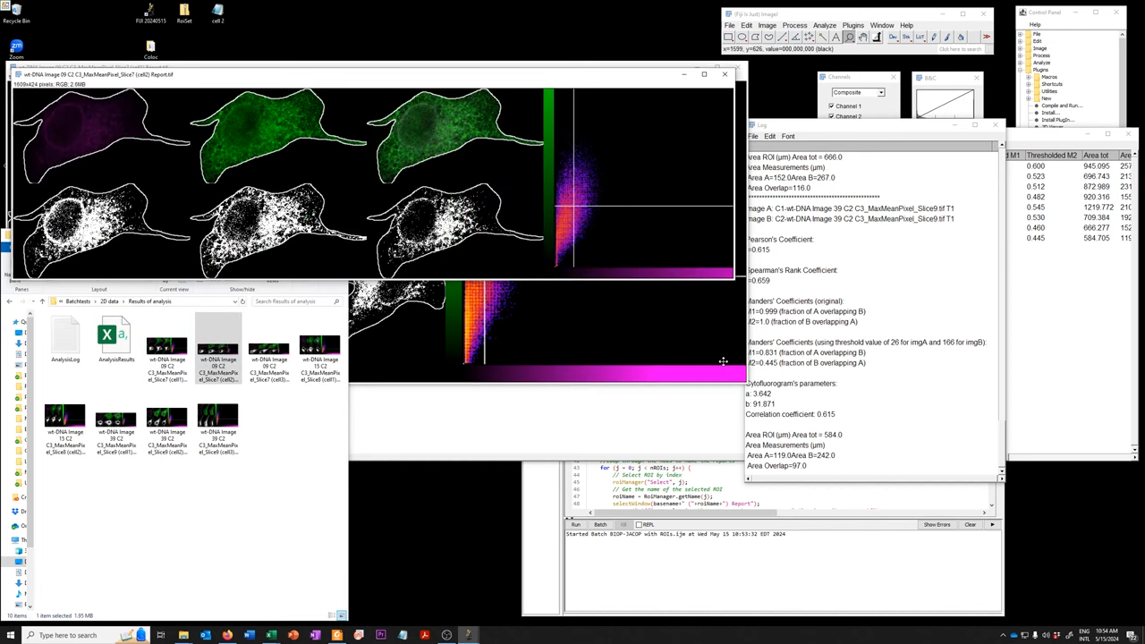